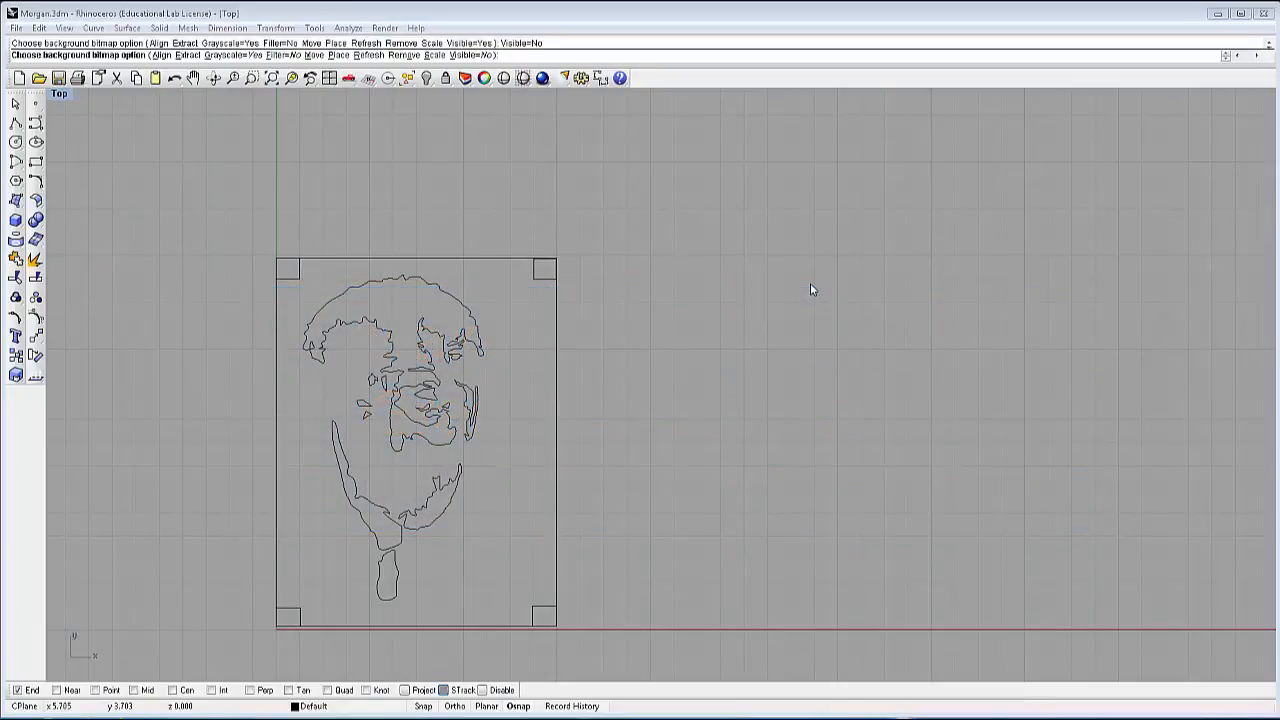
# Show the layers list above the traced face outlines.
pyautogui.click(472, 56)
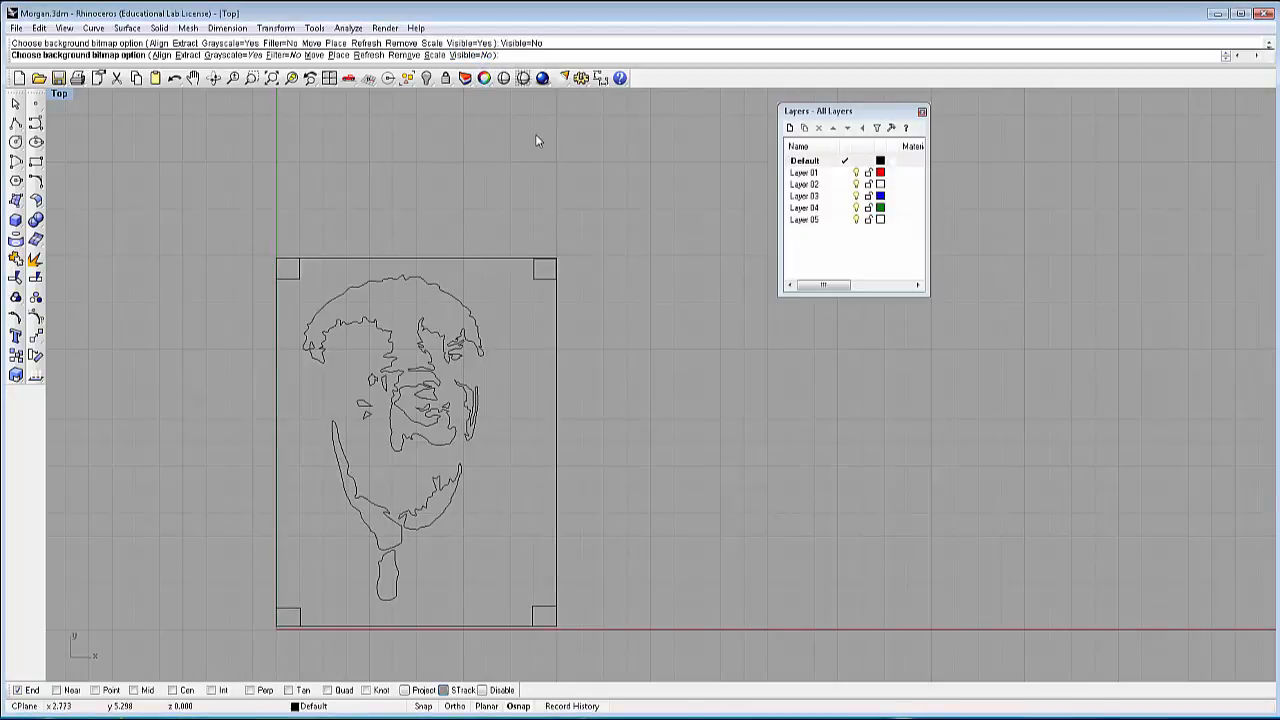
pyautogui.moveTo(630, 168)
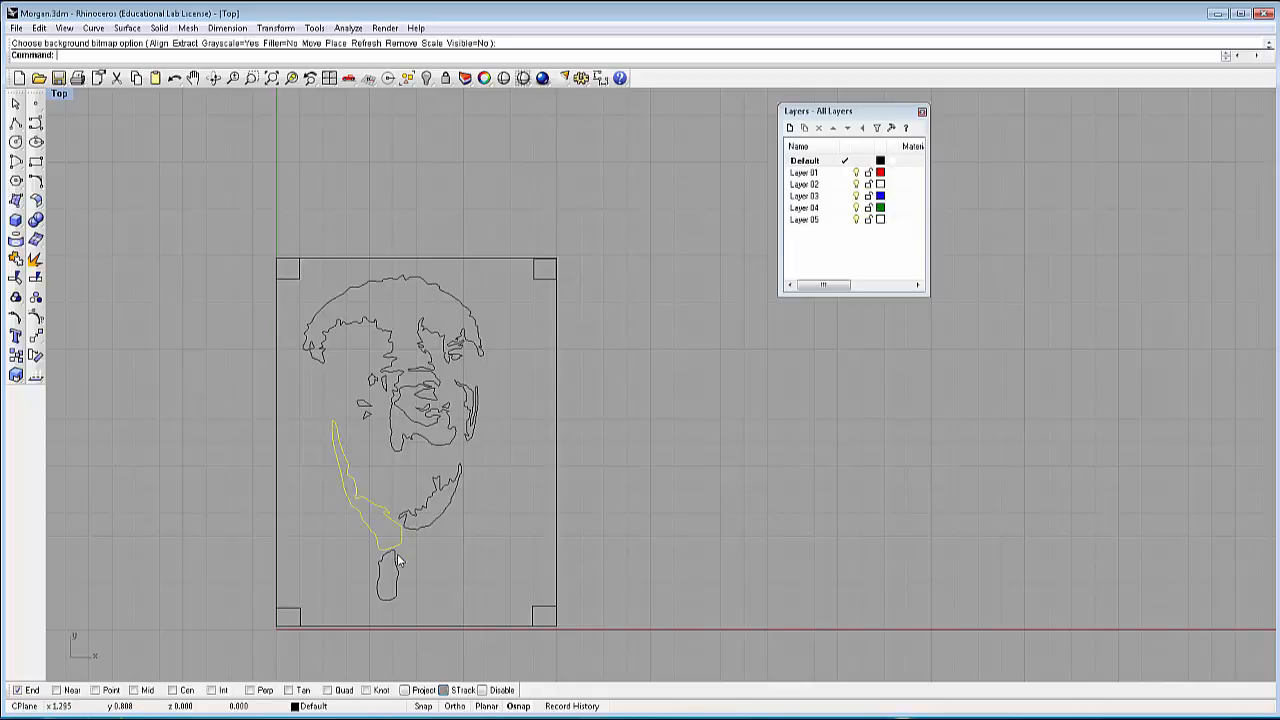
pyautogui.moveTo(398, 568)
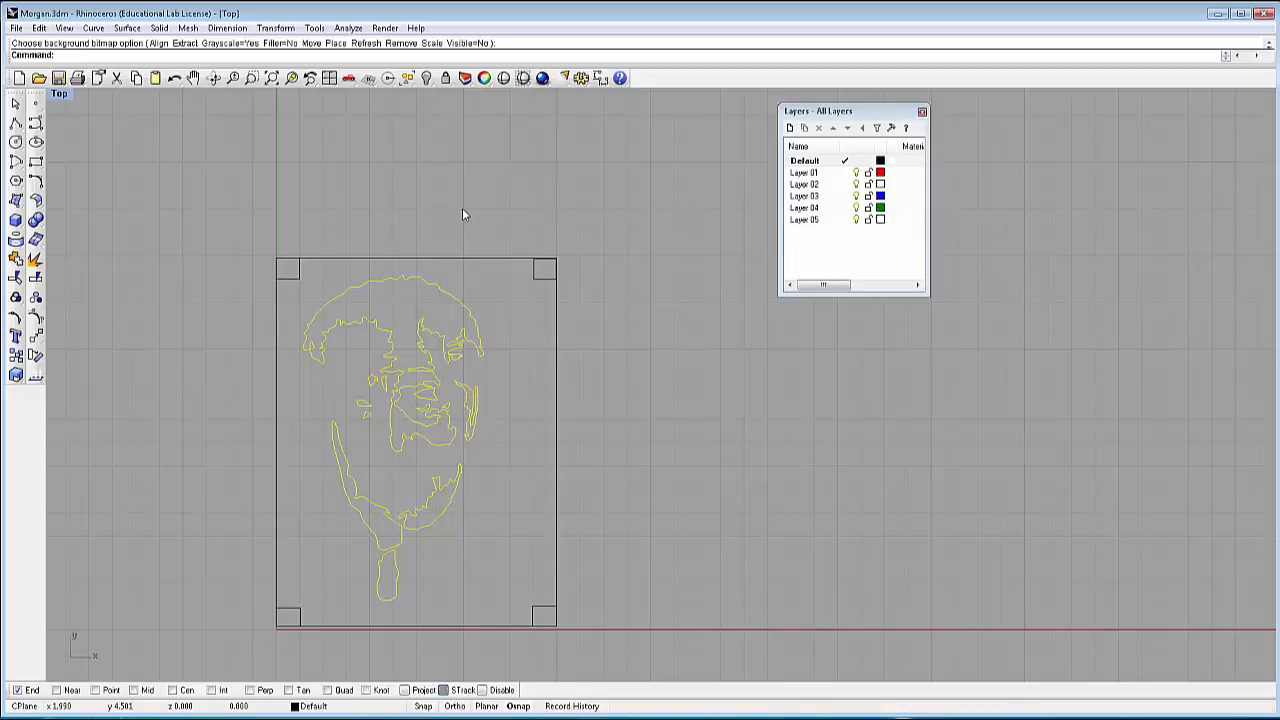
# Hatch the selected face outlines with a solid fill on Layer 02.
pyautogui.click(808, 184)
pyautogui.write('Hatch')
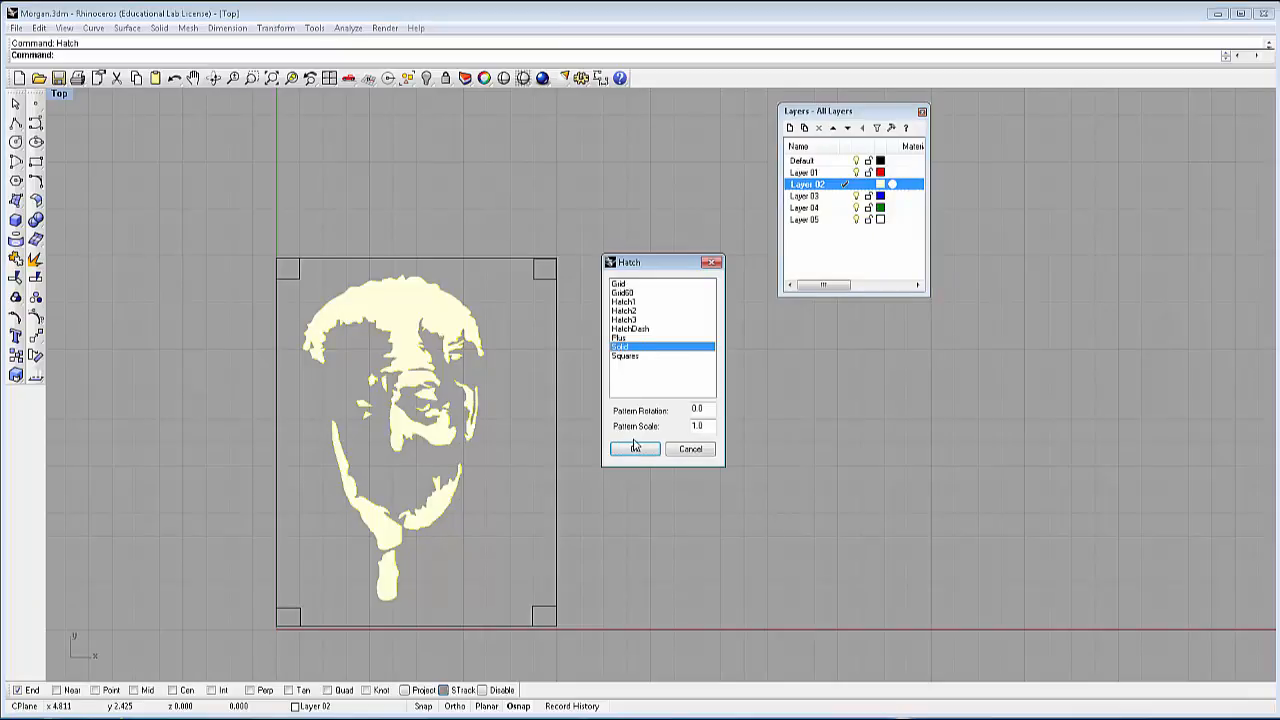
pyautogui.click(636, 448)
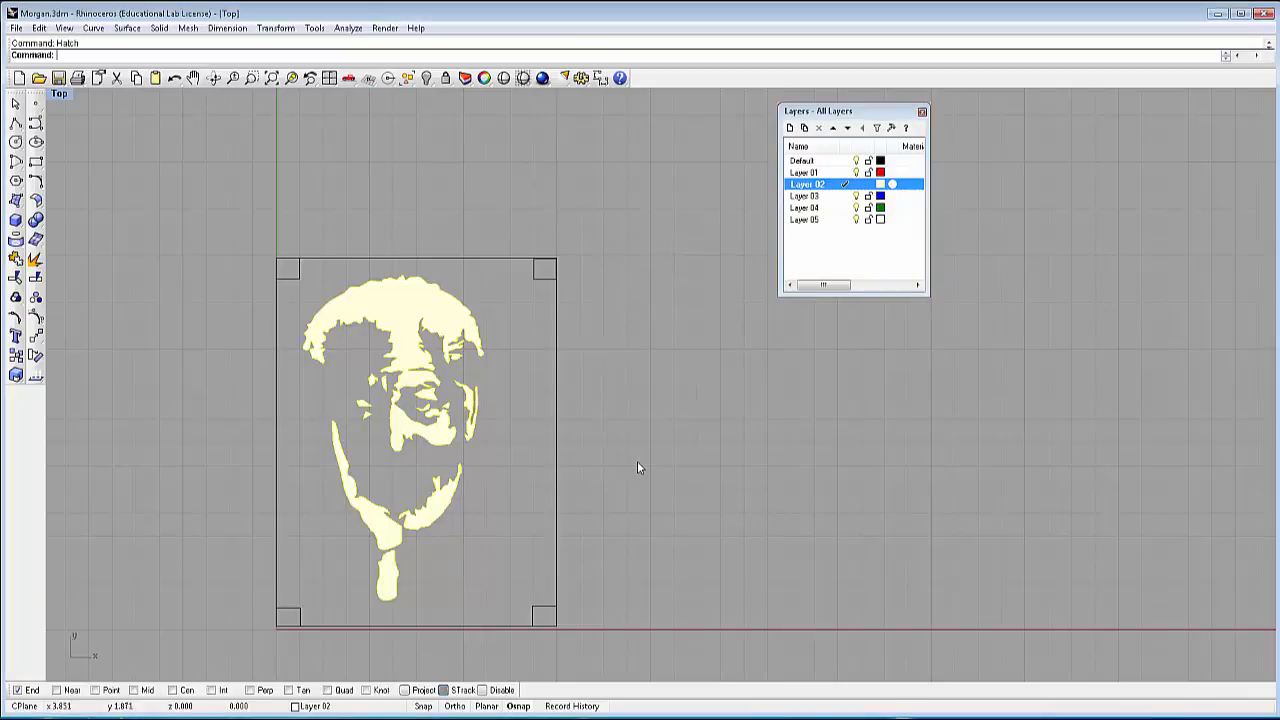
pyautogui.moveTo(612, 386)
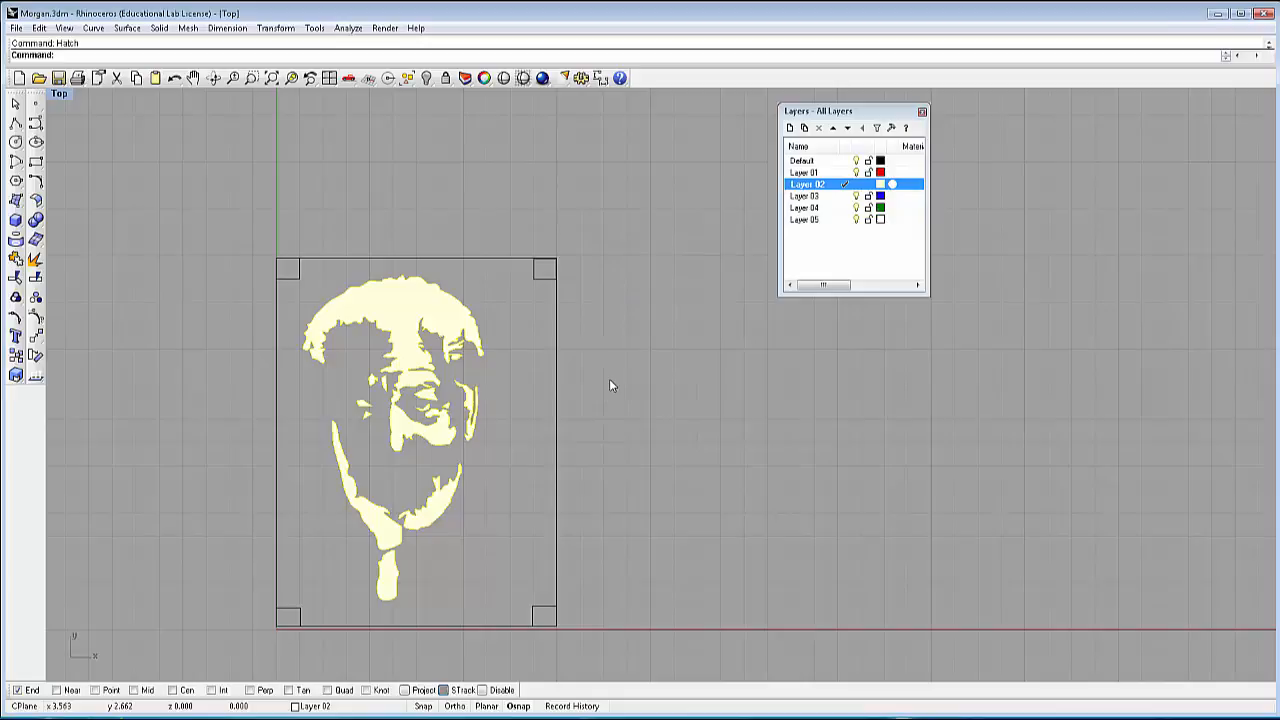
pyautogui.moveTo(332, 296)
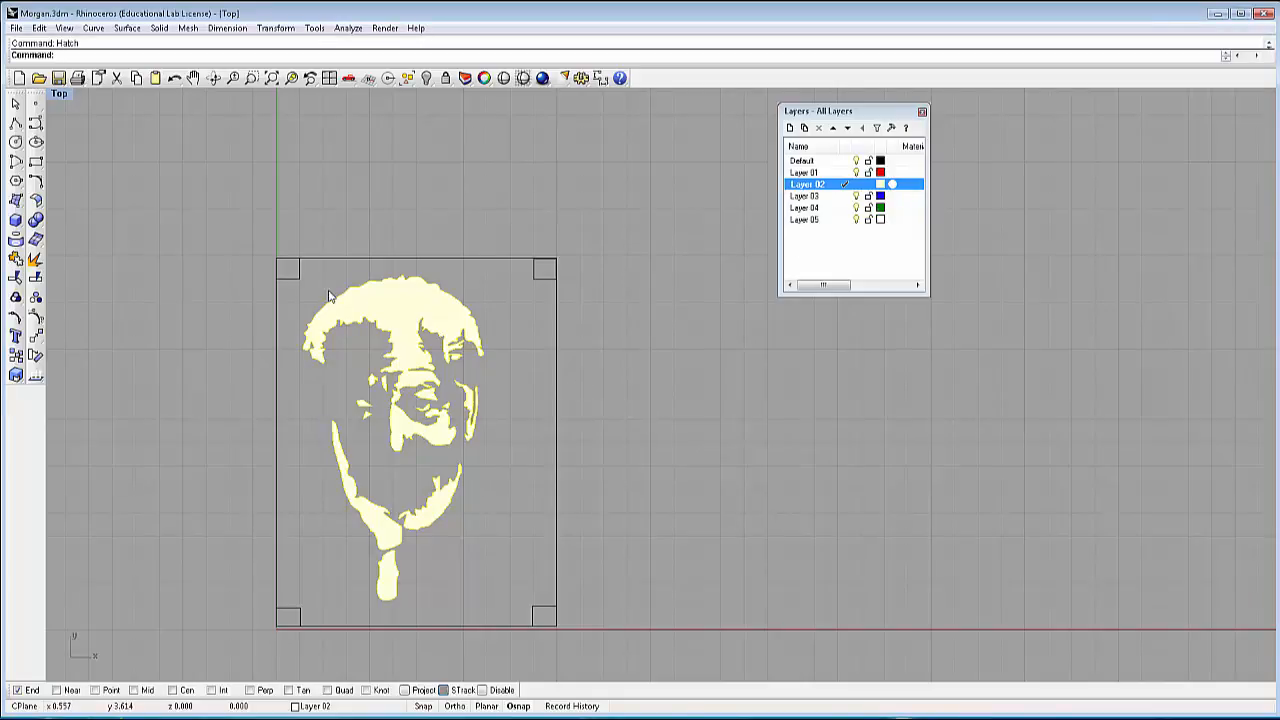
pyautogui.moveTo(232, 232)
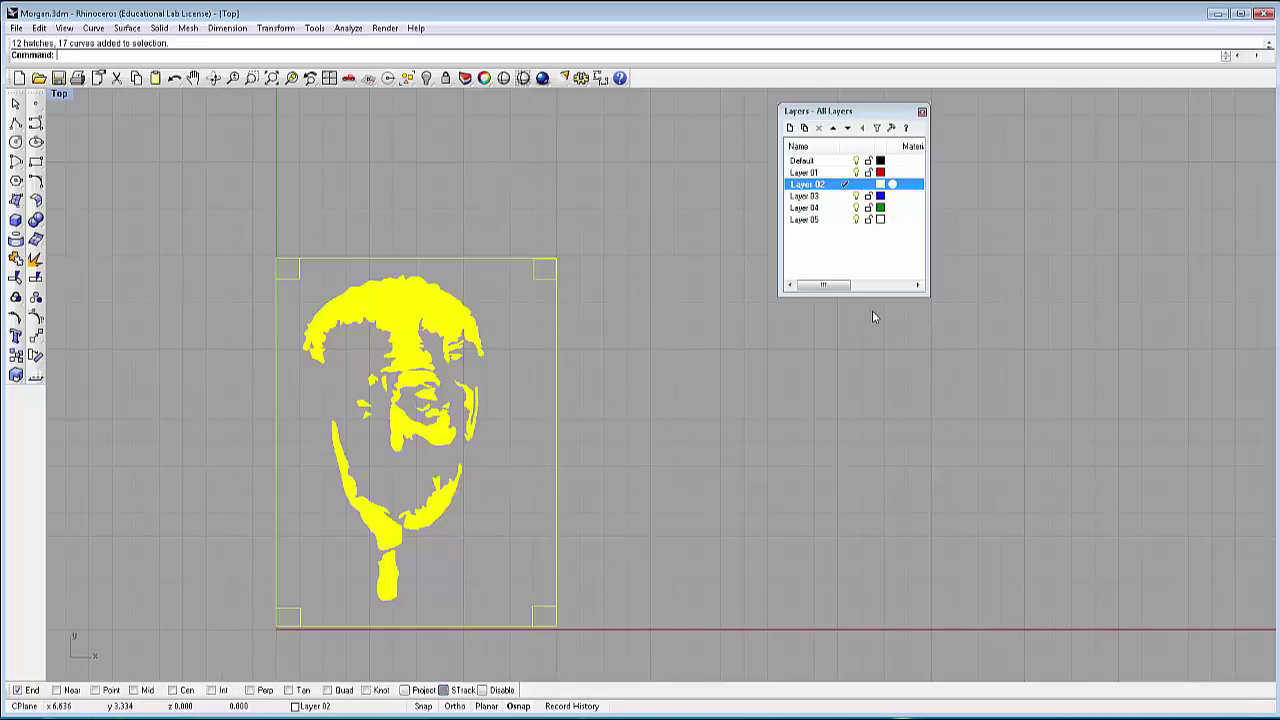
pyautogui.moveTo(840, 218)
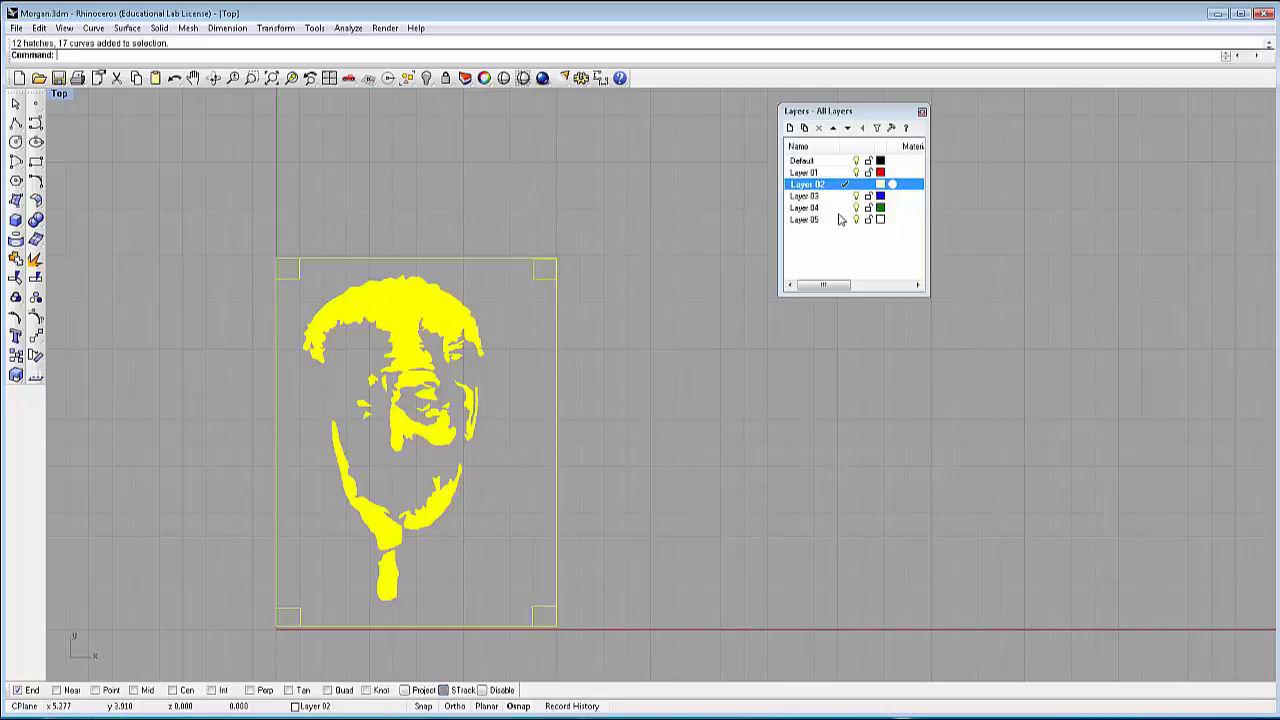
# Start a hatch over the whole frame, then cancel the background fill in the Hatch dialog.
pyautogui.click(808, 206)
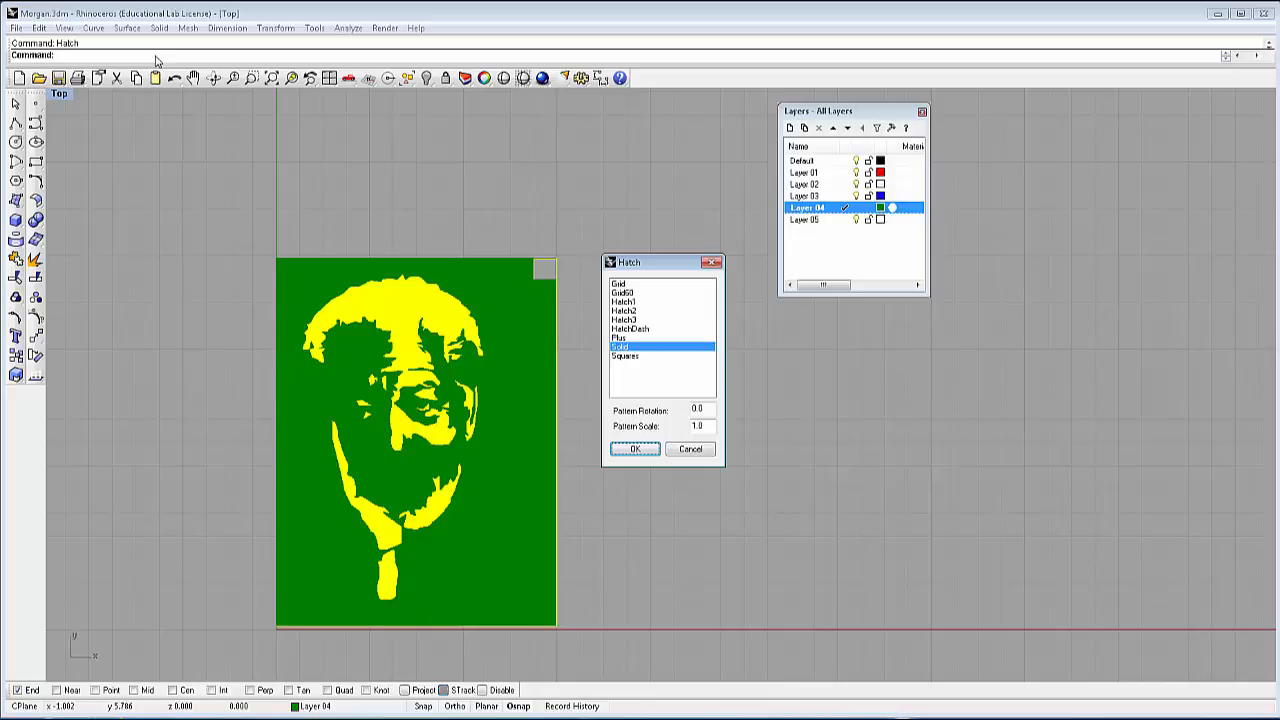
pyautogui.moveTo(782, 364)
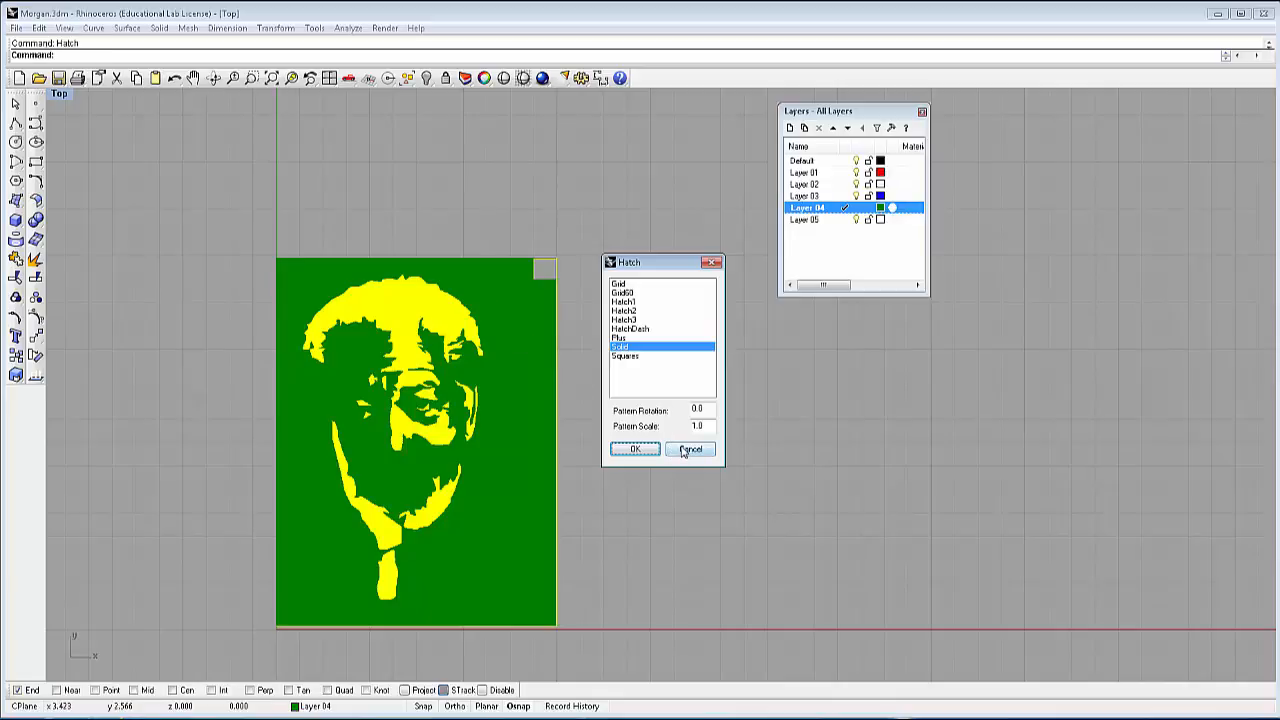
pyautogui.click(688, 448)
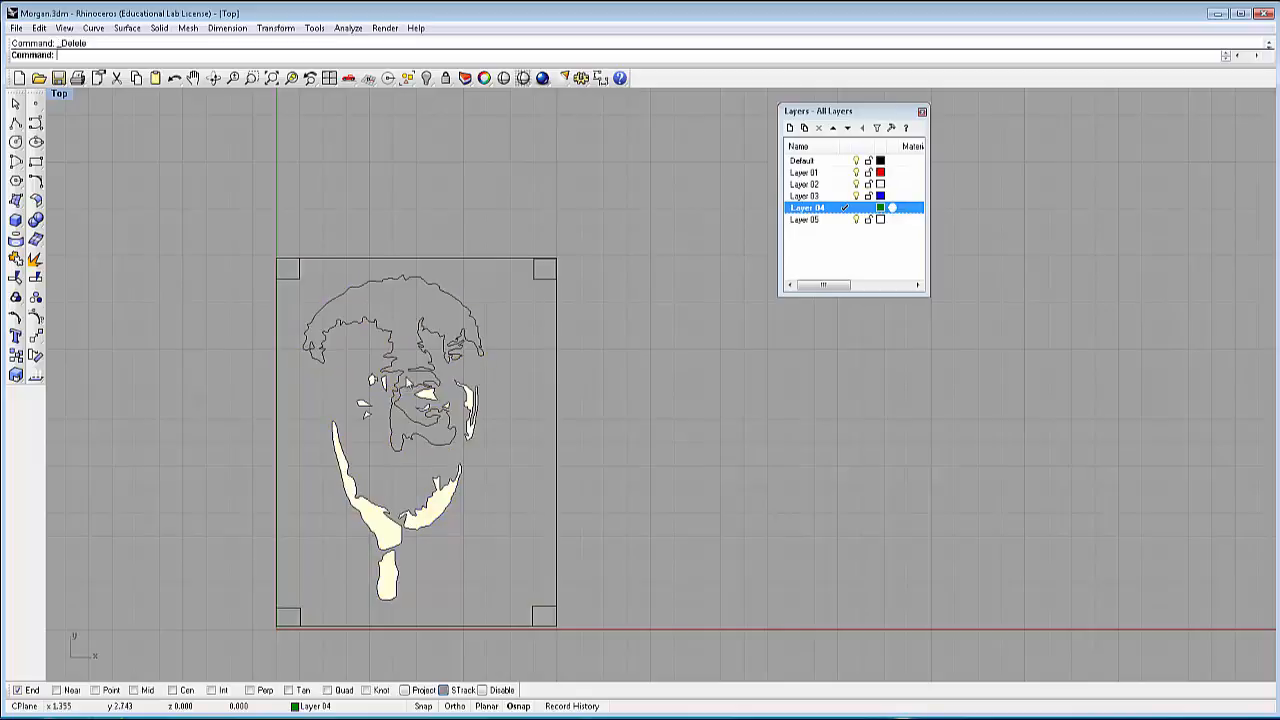
# Select the leftover hatch near the chin, choosing Hatch over the outline curve.
pyautogui.click(468, 410)
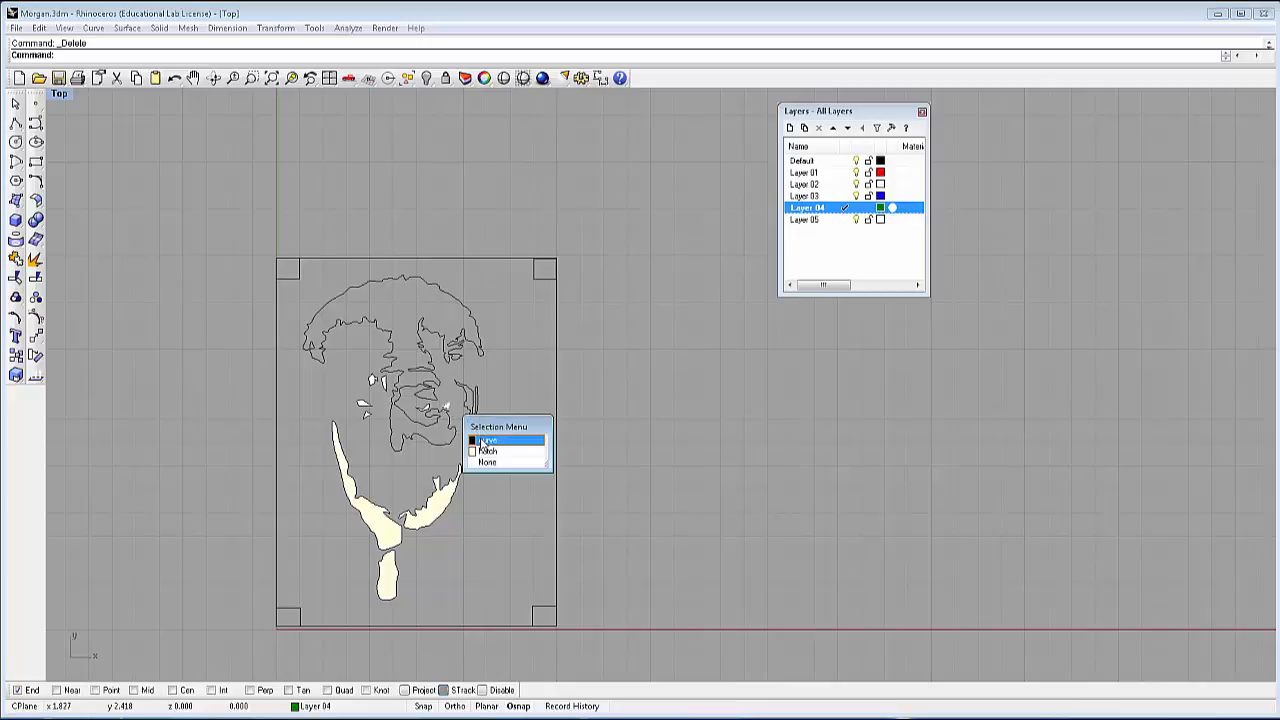
pyautogui.click(488, 440)
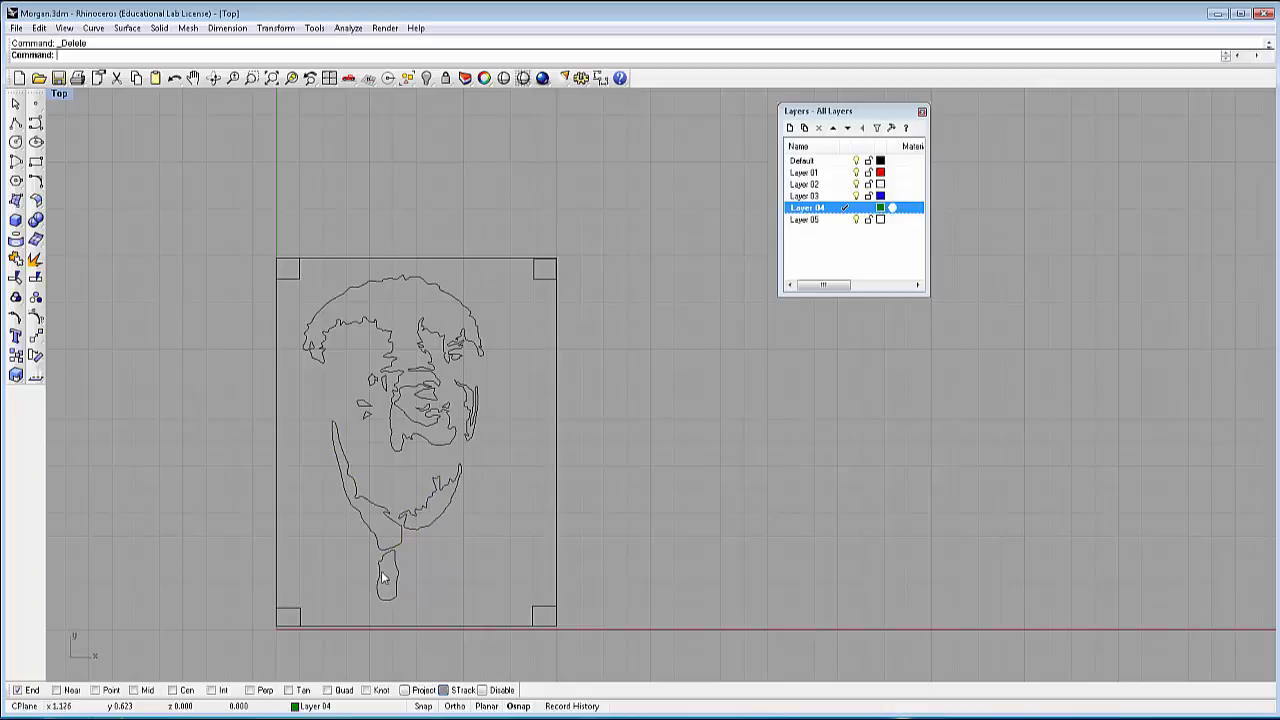
pyautogui.moveTo(700, 500)
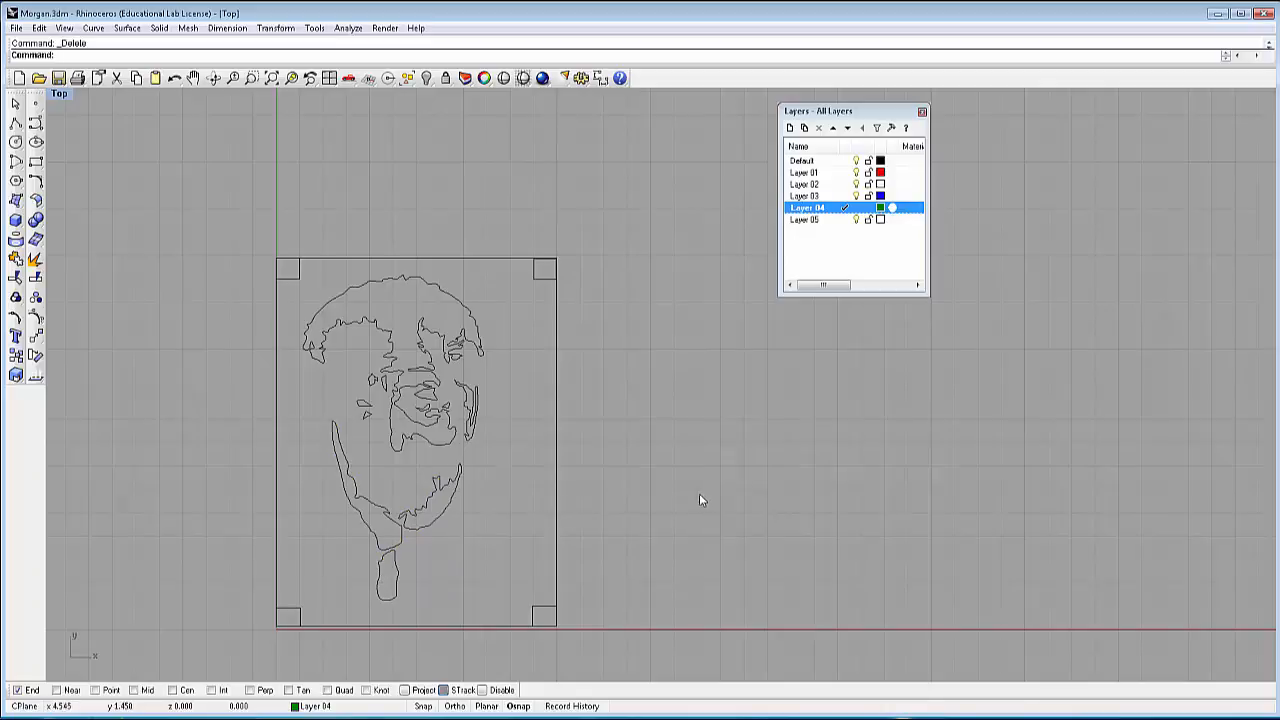
pyautogui.moveTo(700, 512)
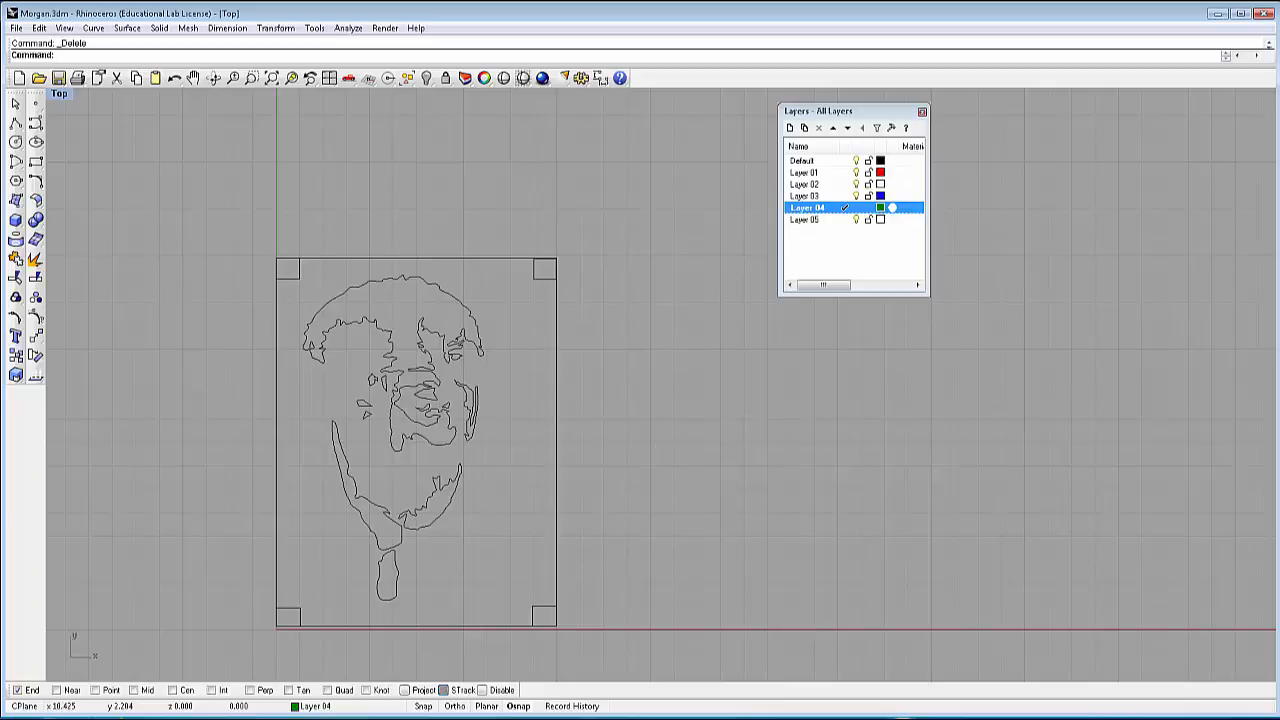
pyautogui.moveTo(168, 232)
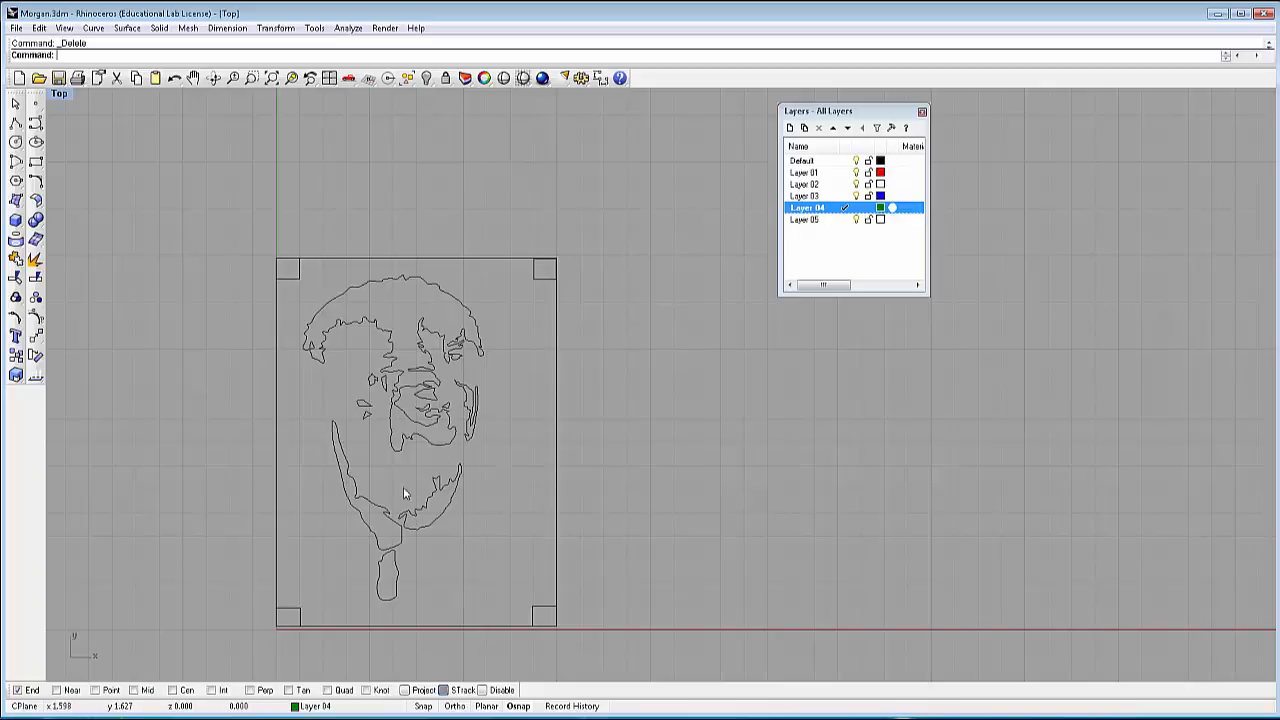
pyautogui.moveTo(224, 390)
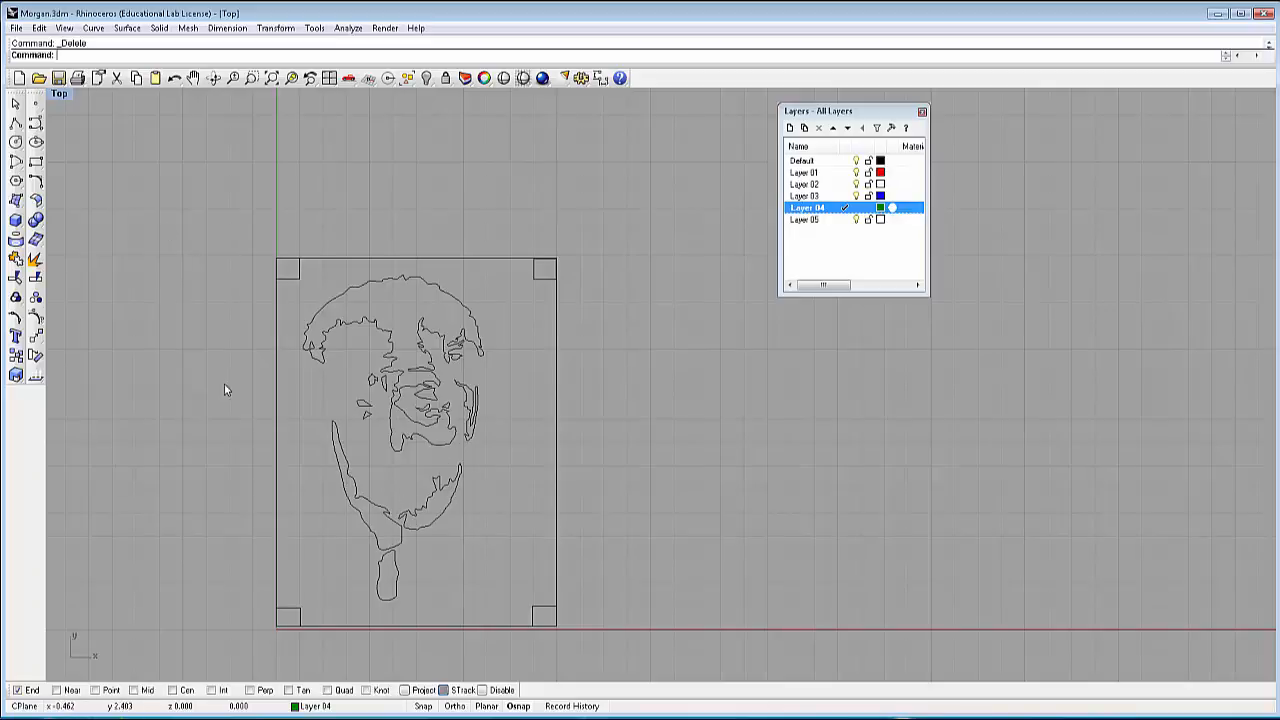
pyautogui.moveTo(212, 344)
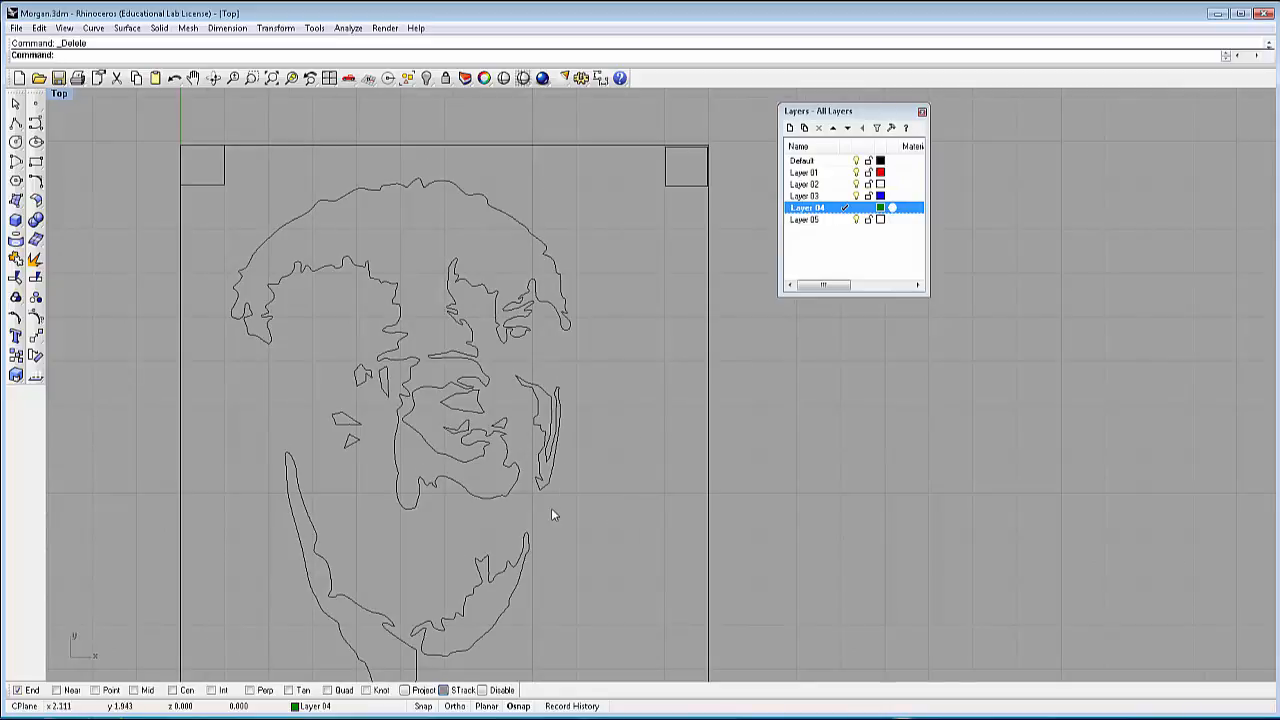
pyautogui.moveTo(624, 492)
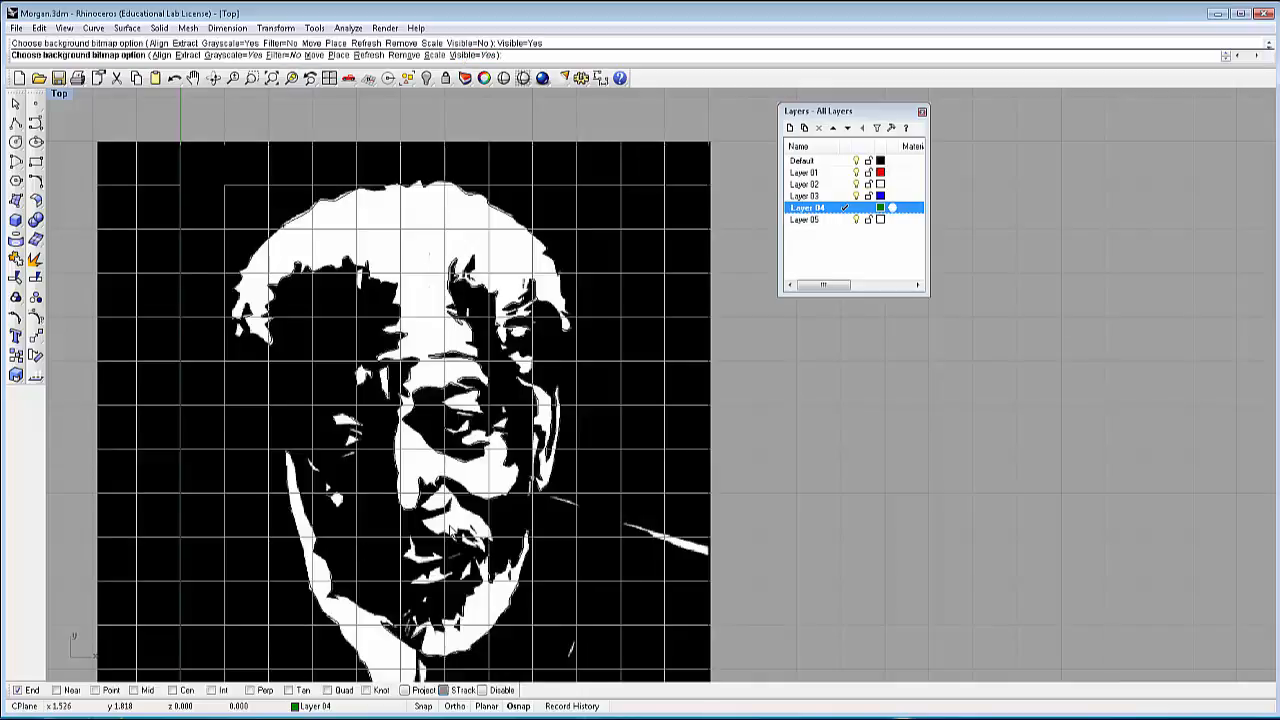
# Zoom to view the black-and-white portrait bitmap behind the outlines.
pyautogui.scroll(3)
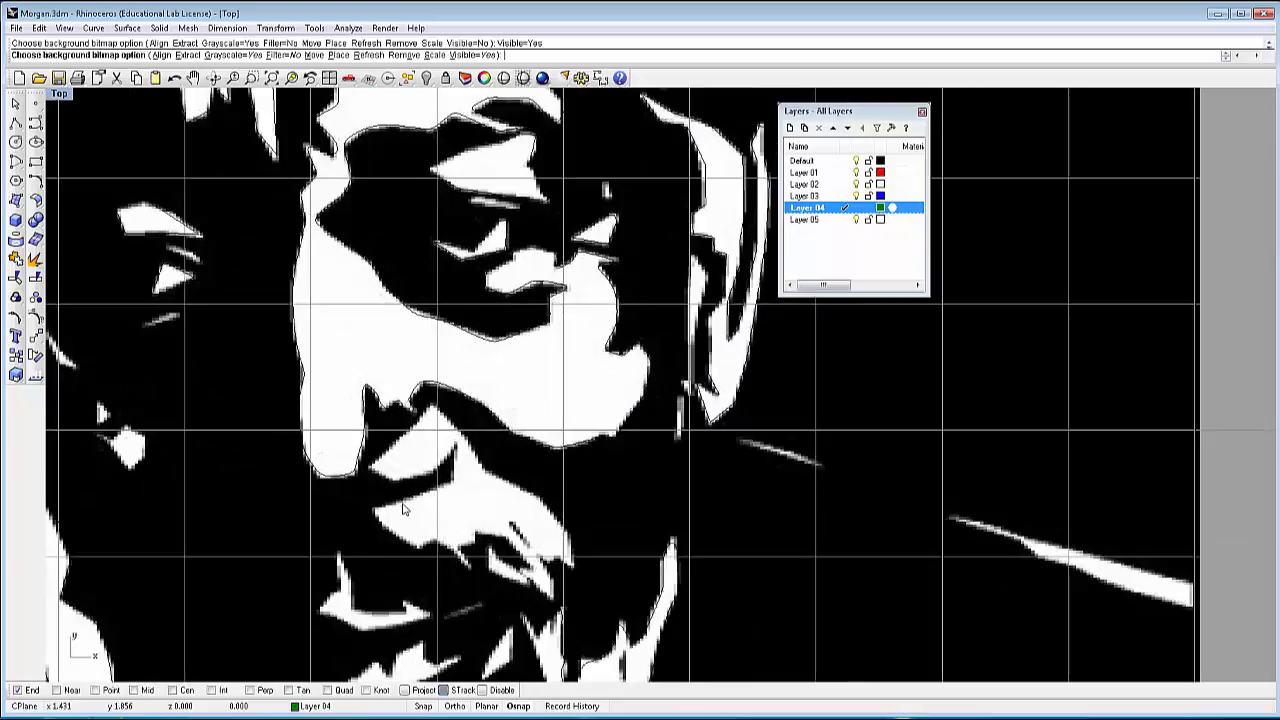
pyautogui.moveTo(470, 582)
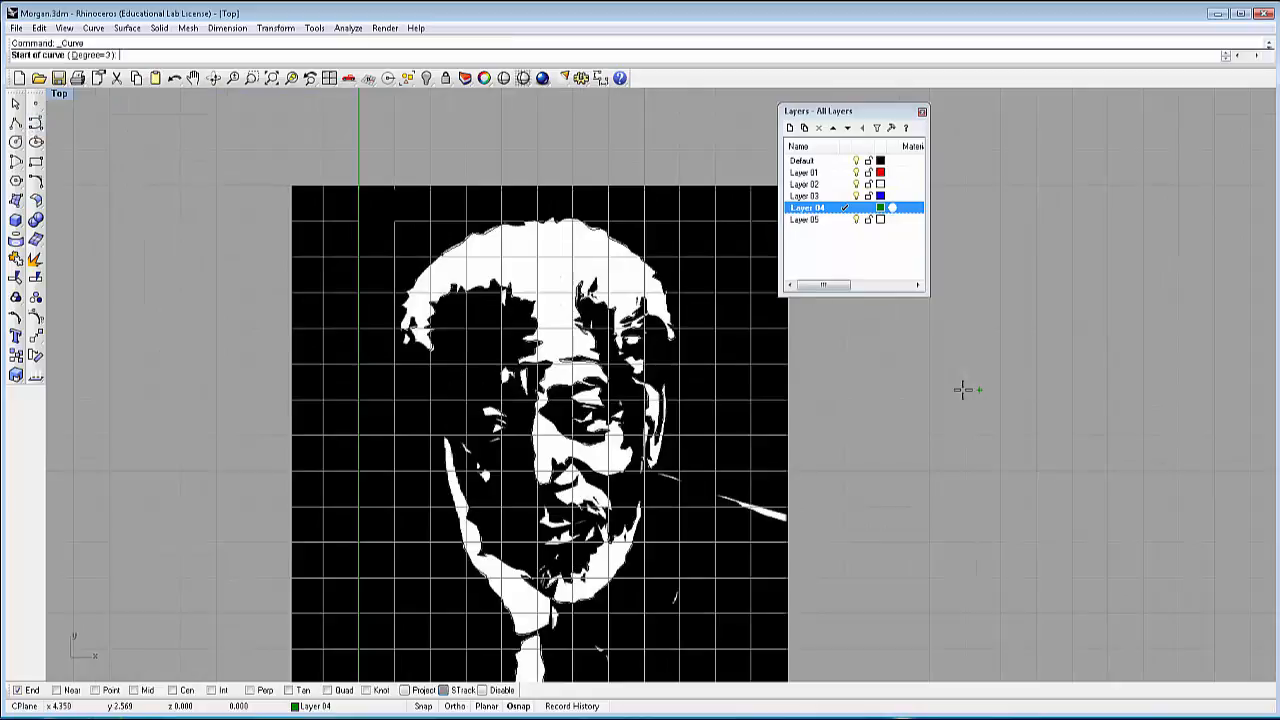
# Place control points for a practice freeform curve to the right of the photo.
pyautogui.click(960, 390)
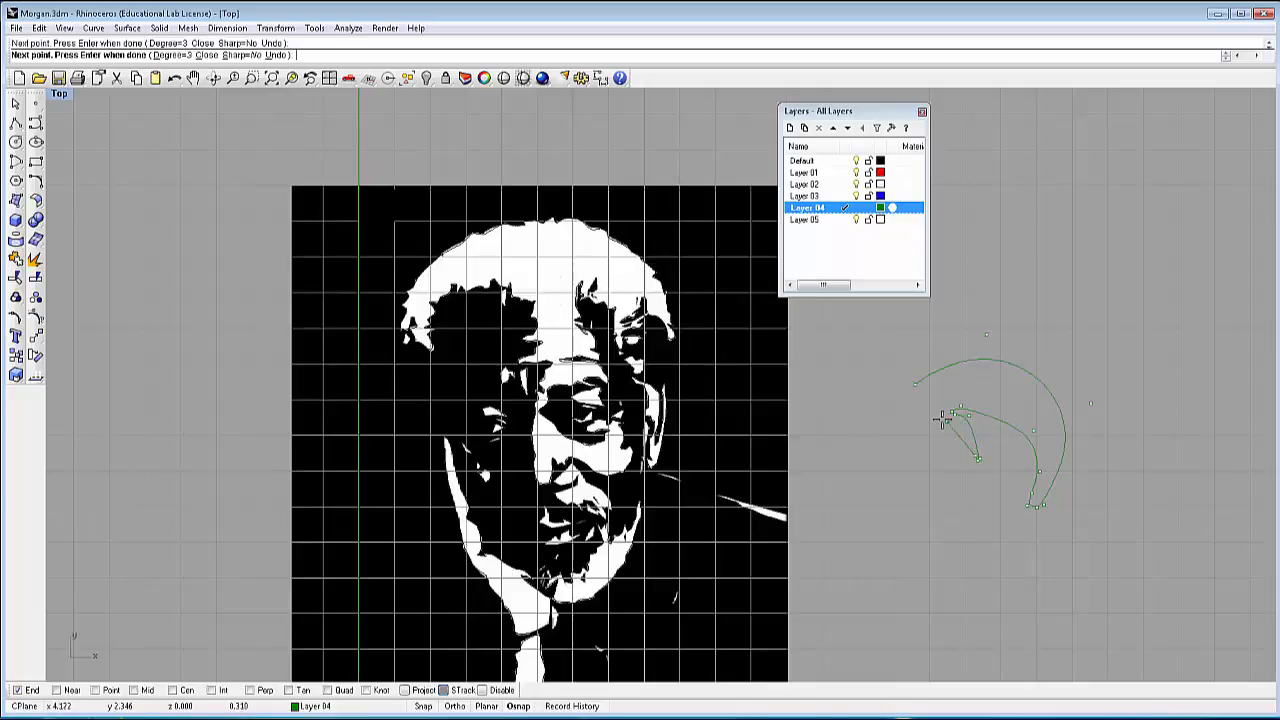
pyautogui.click(918, 572)
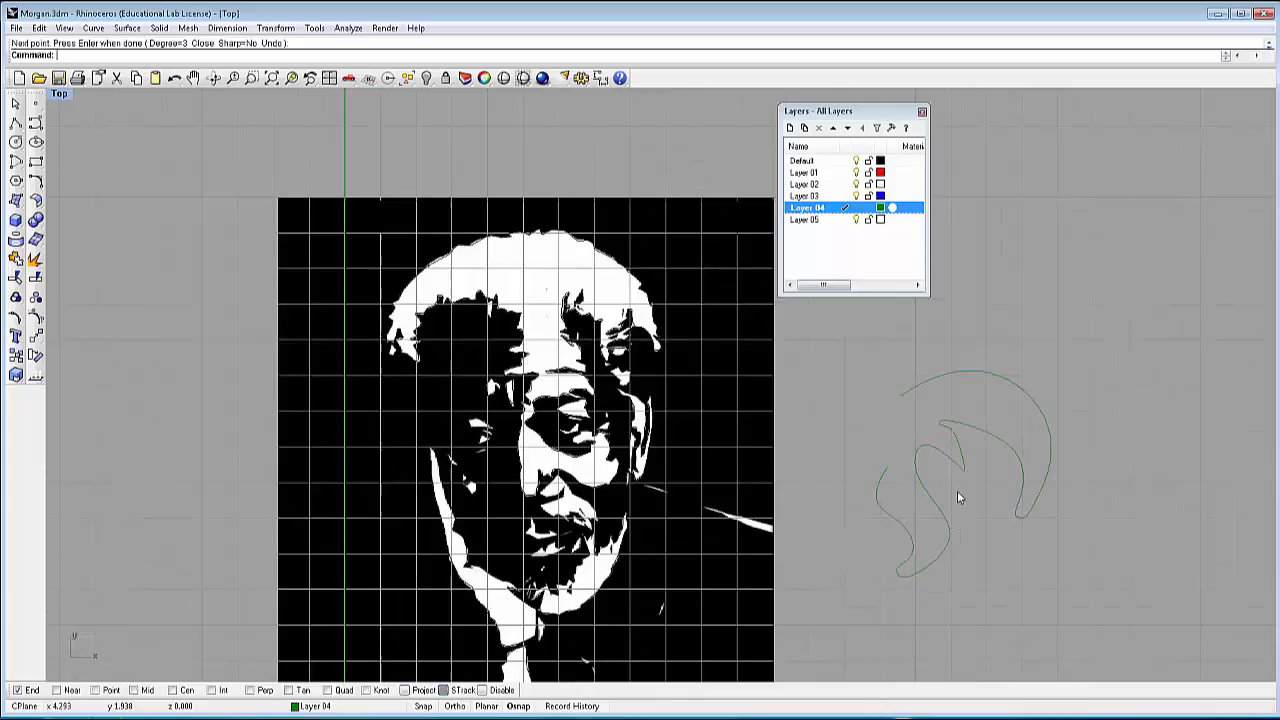
pyautogui.moveTo(938, 508)
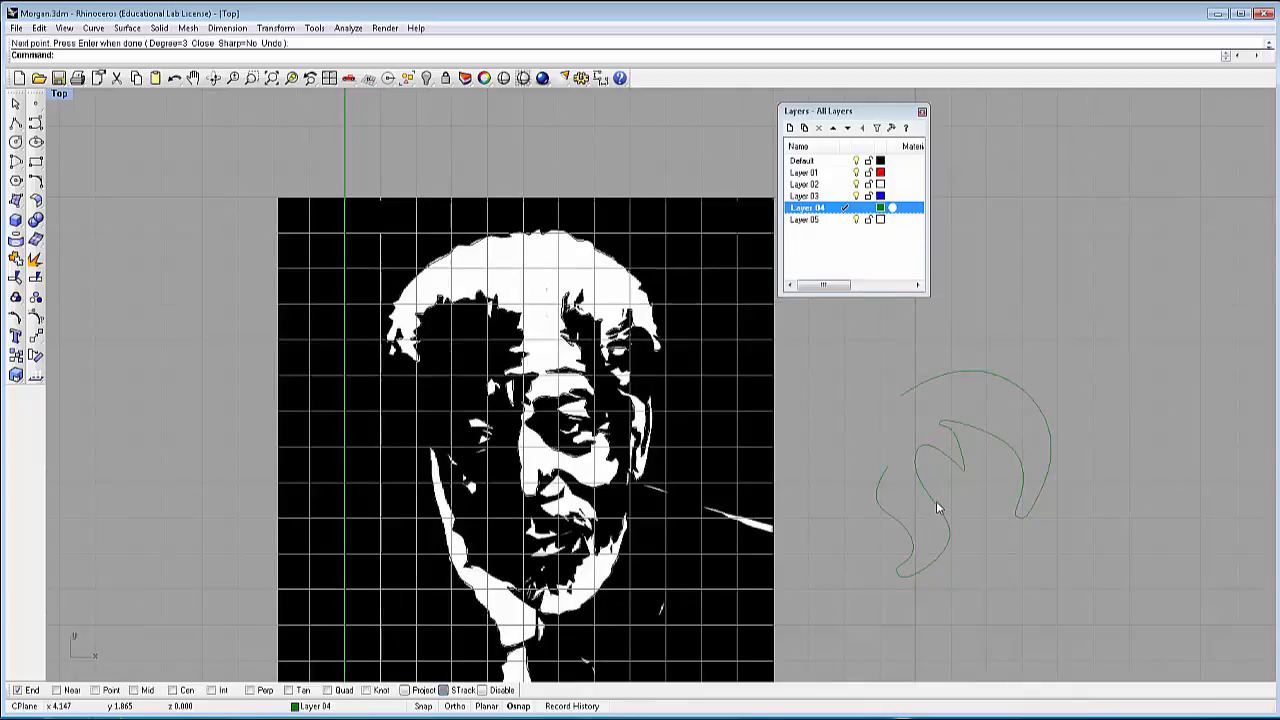
pyautogui.moveTo(944, 562)
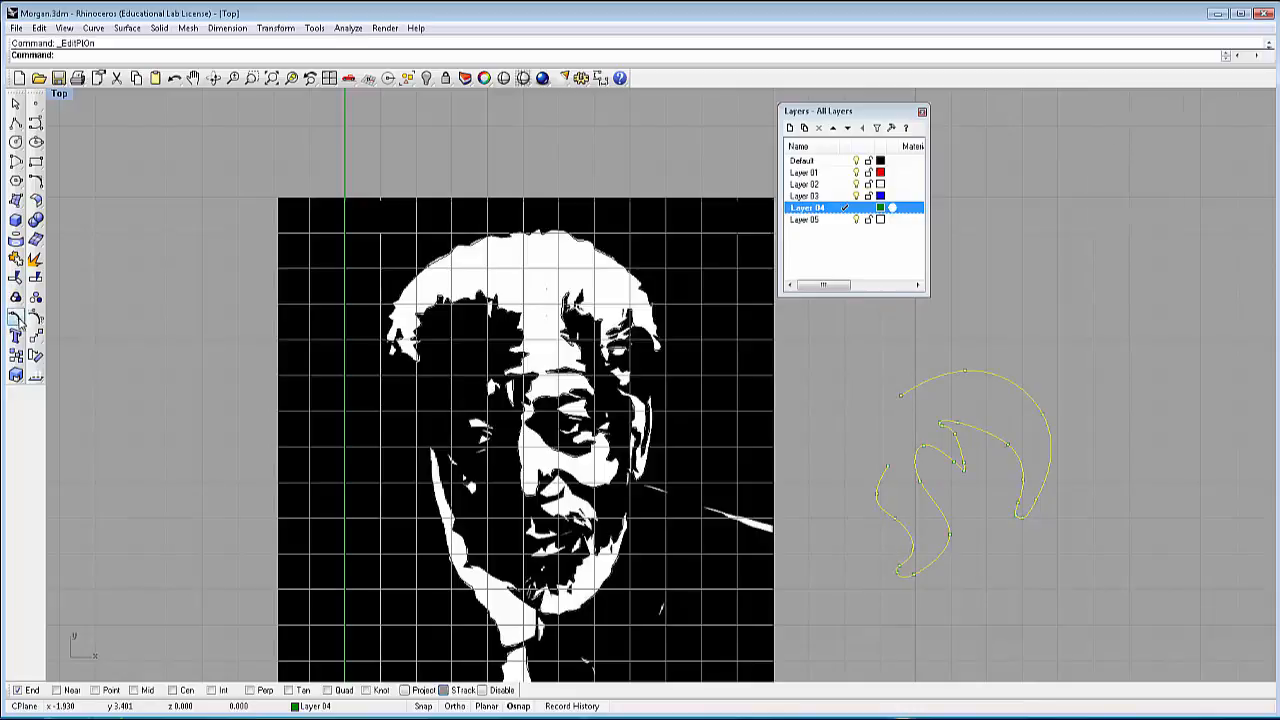
pyautogui.moveTo(904, 568)
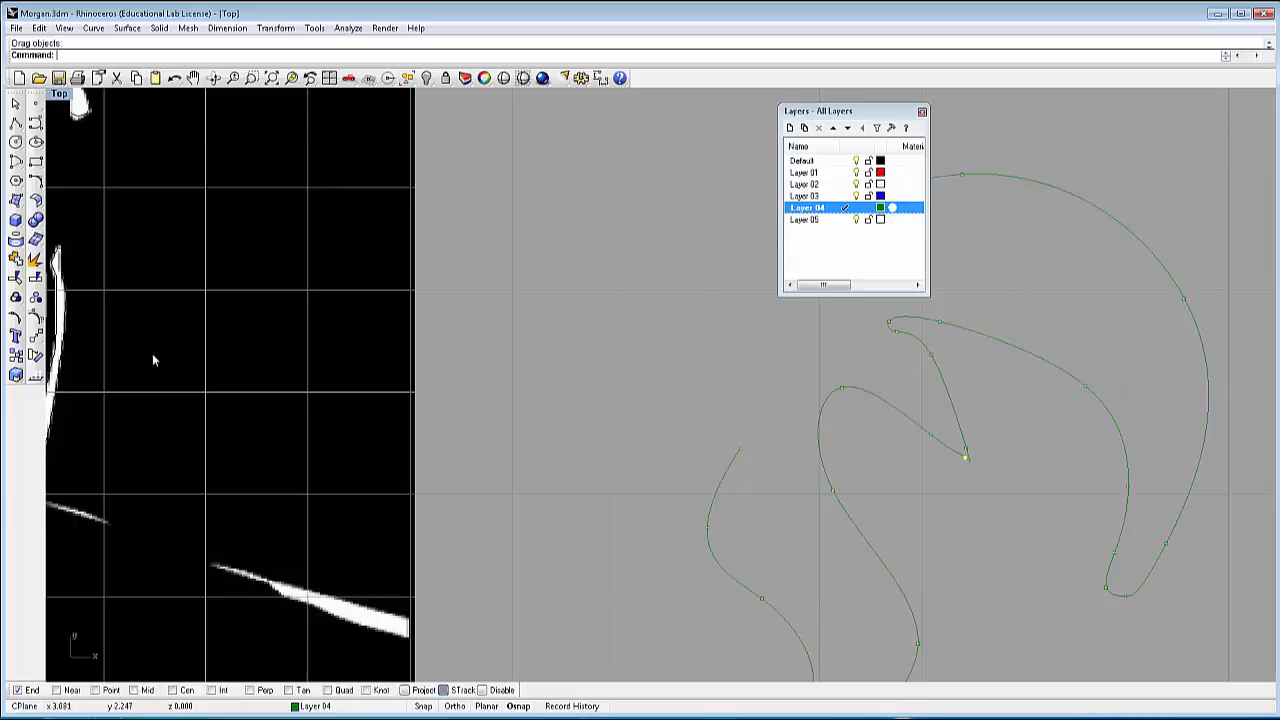
pyautogui.moveTo(16, 318)
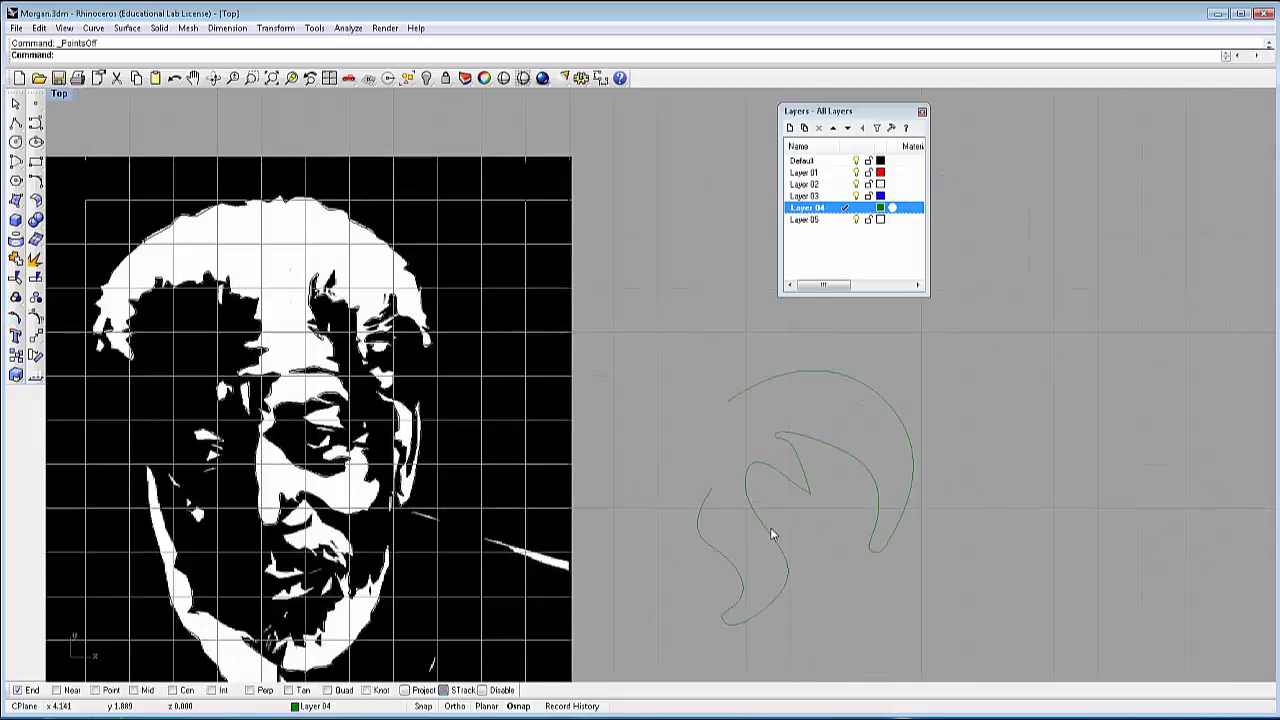
# Delete the practice curve and start tracing a degree-3 curve along the white shape's edge.
pyautogui.press('Delete')
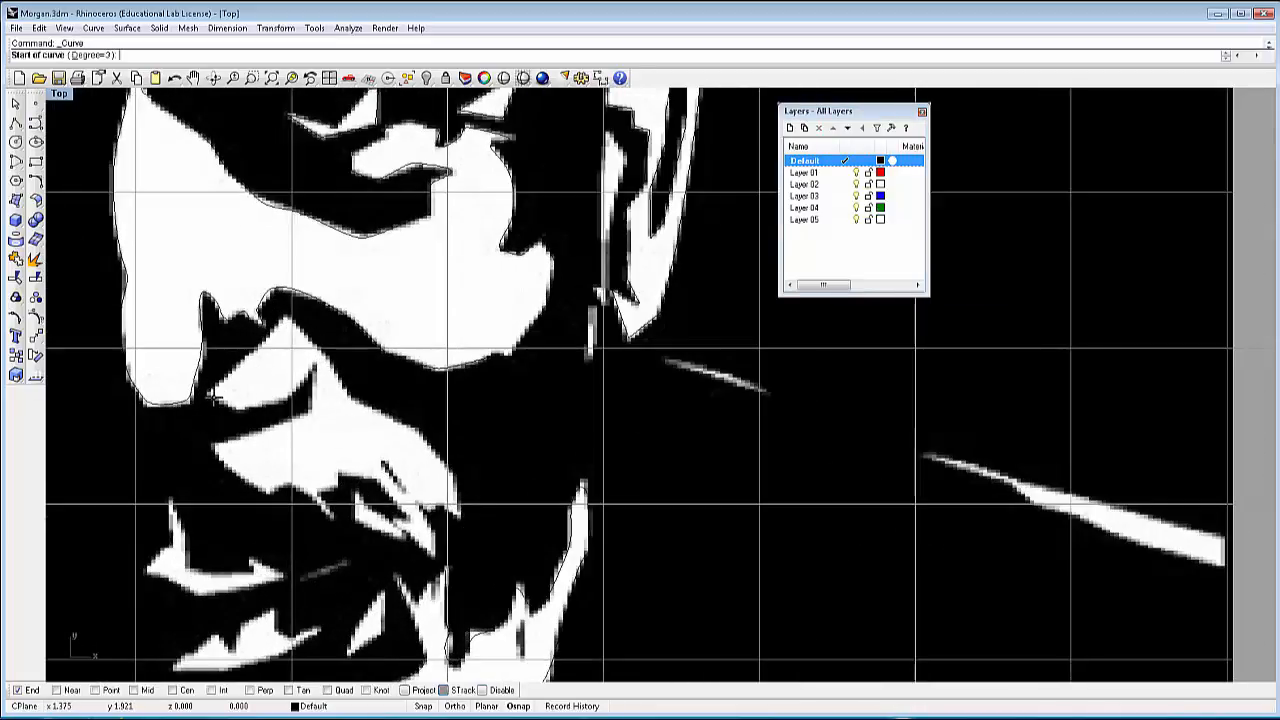
pyautogui.click(208, 392)
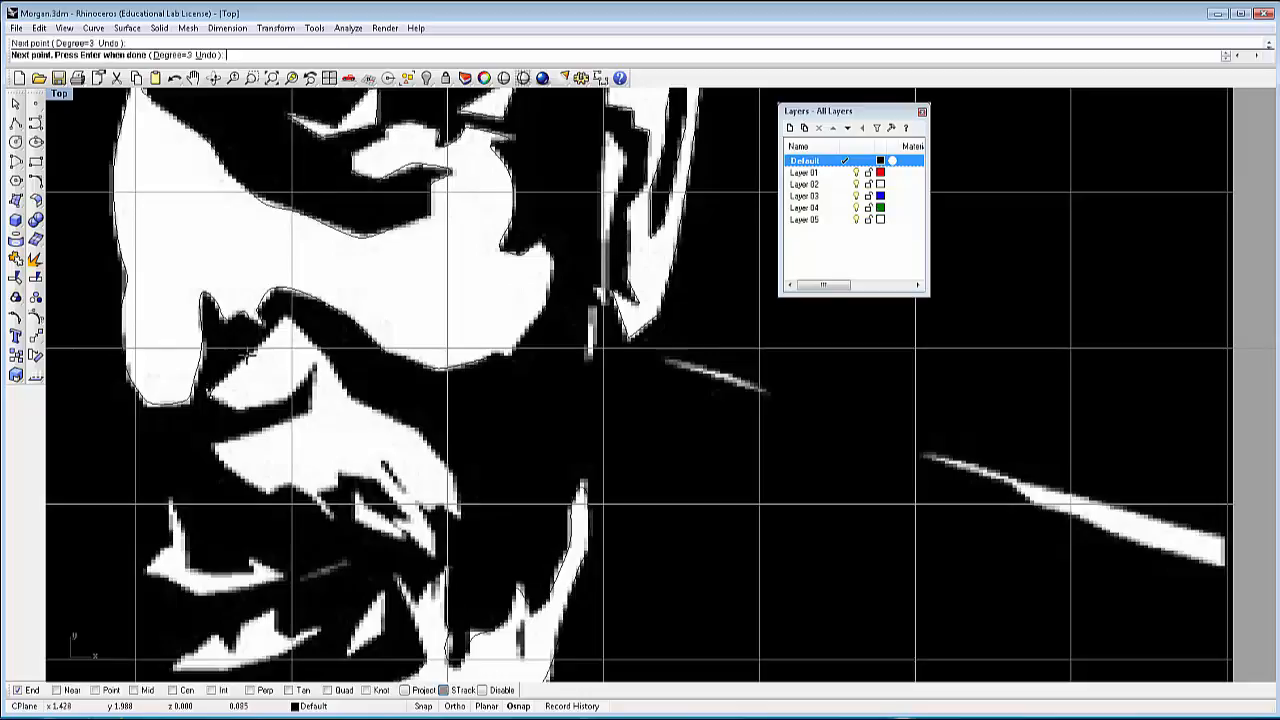
pyautogui.click(280, 324)
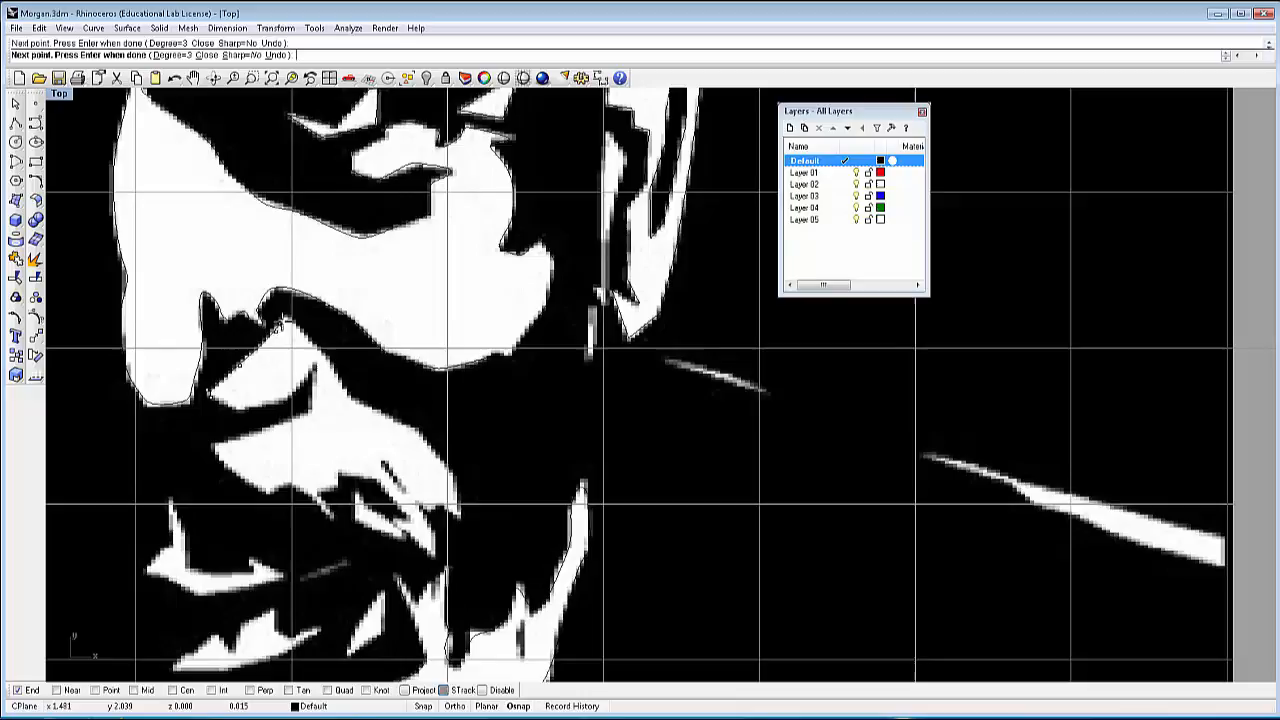
pyautogui.moveTo(350, 360)
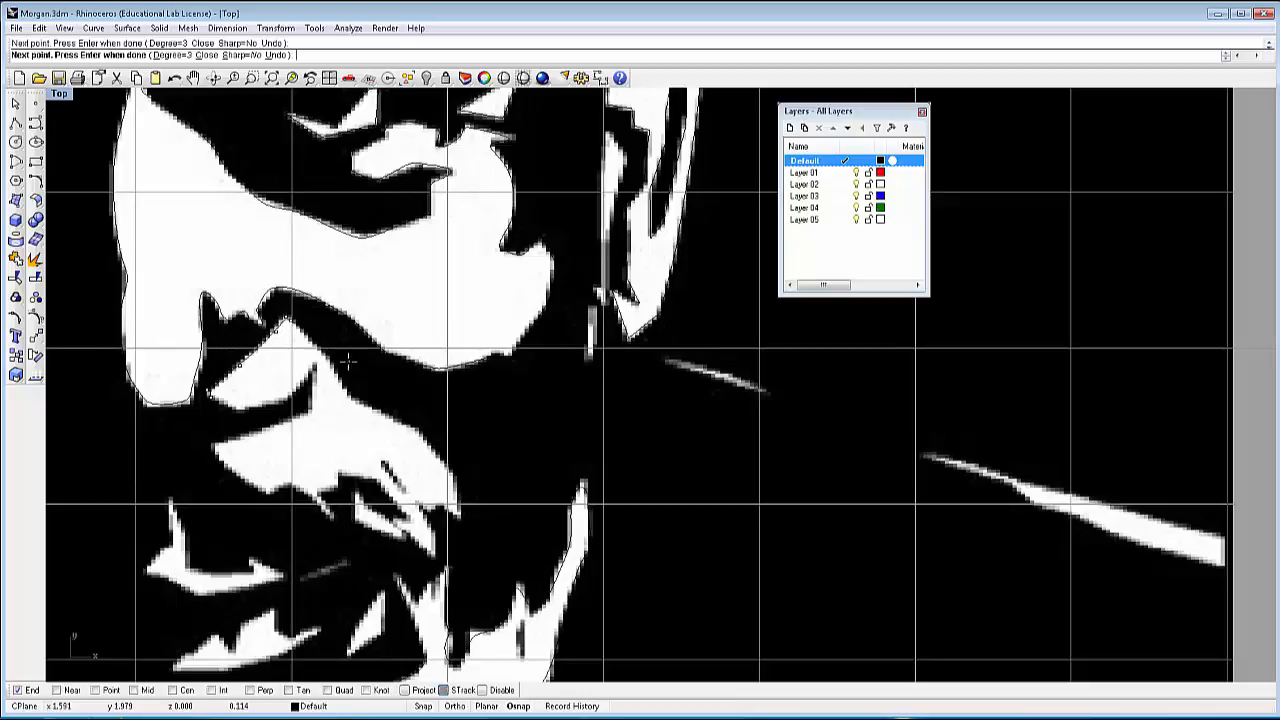
pyautogui.moveTo(344, 396)
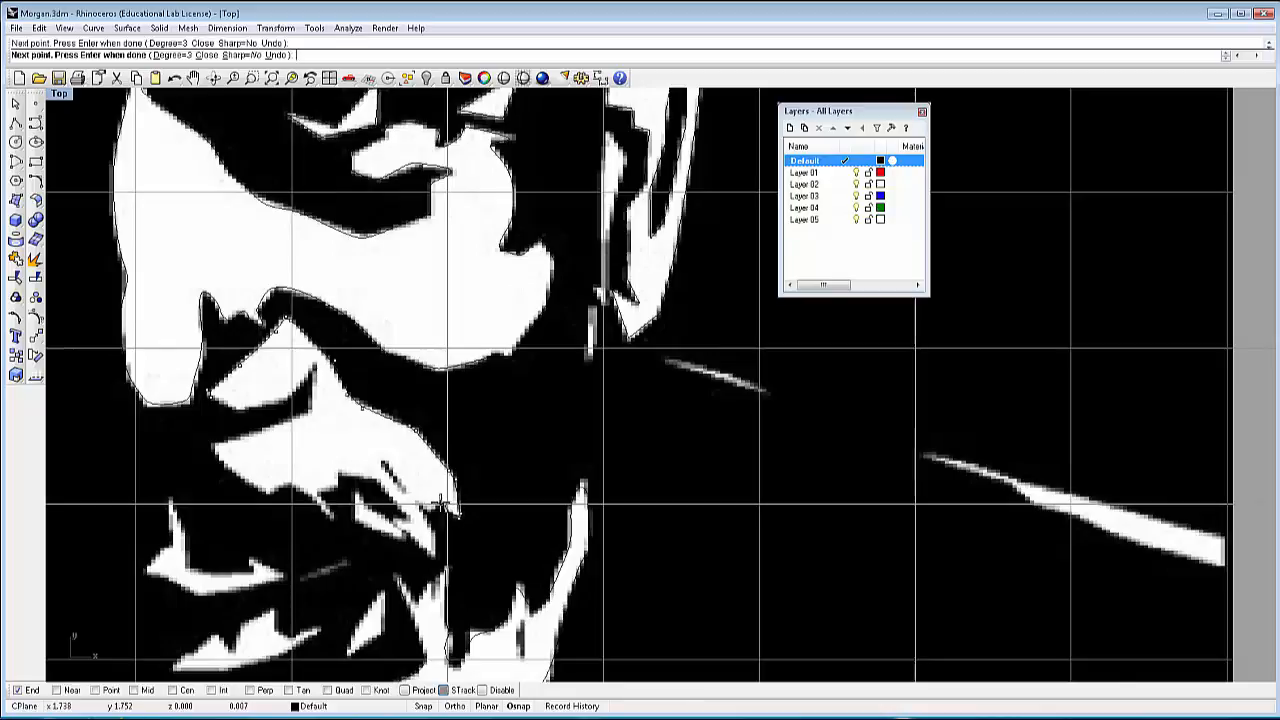
pyautogui.moveTo(420, 504)
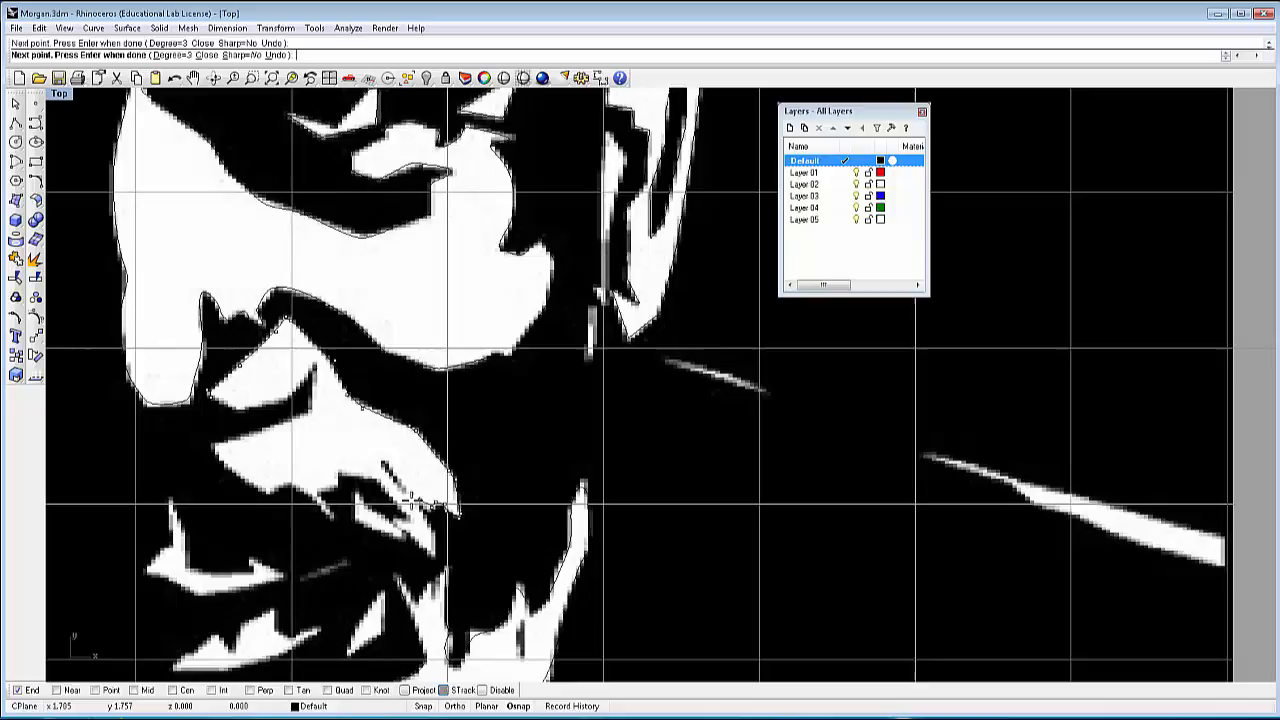
pyautogui.moveTo(420, 510)
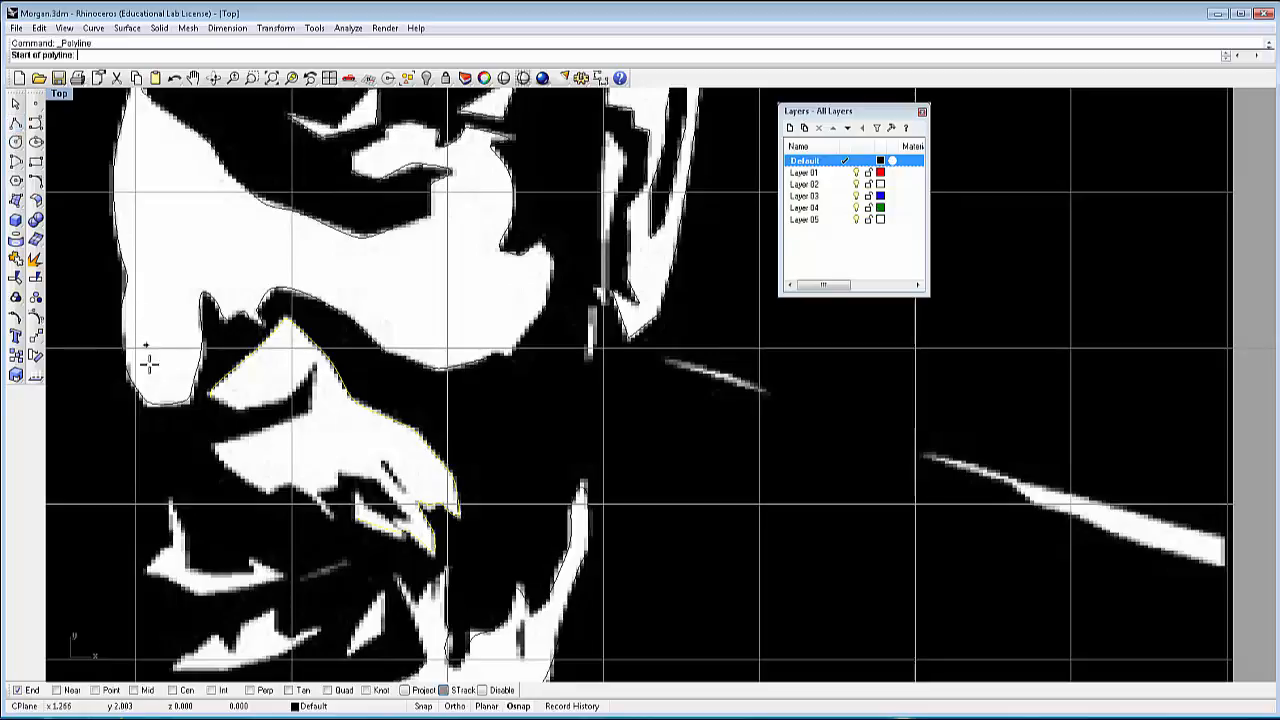
pyautogui.moveTo(212, 400)
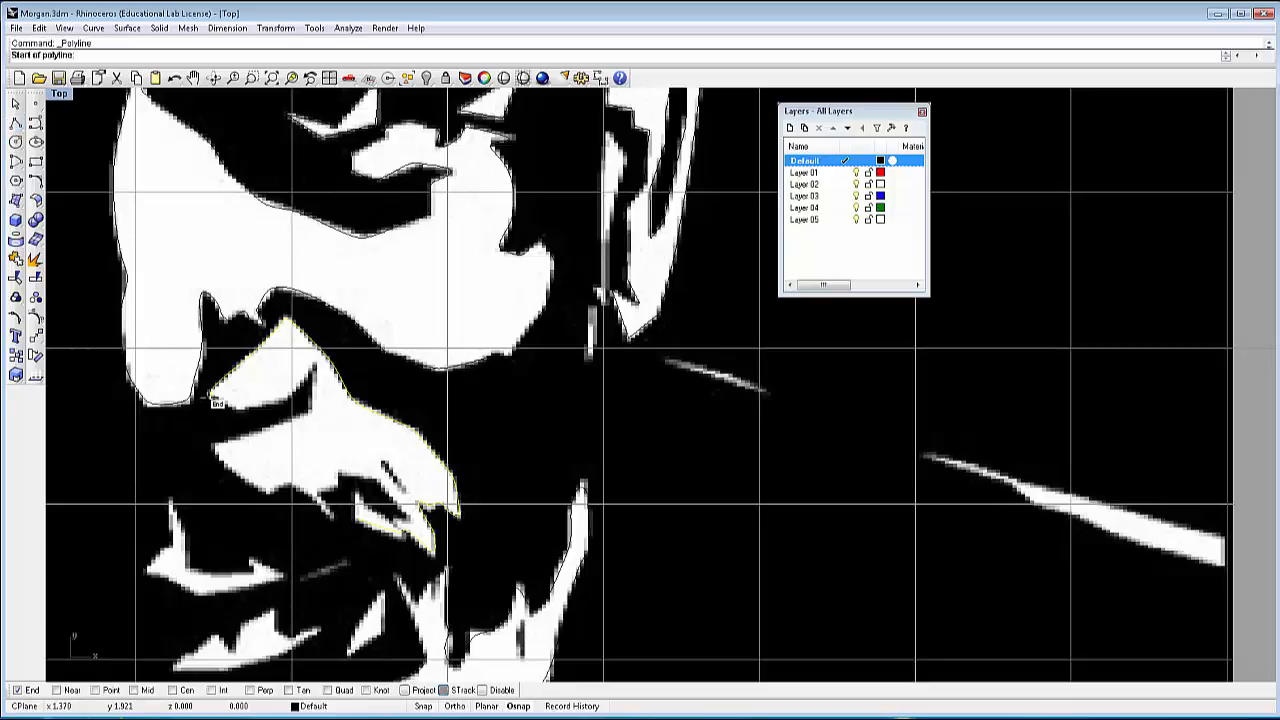
# Draw a polyline through the corner points of the jagged white shape below the eye.
pyautogui.click(216, 404)
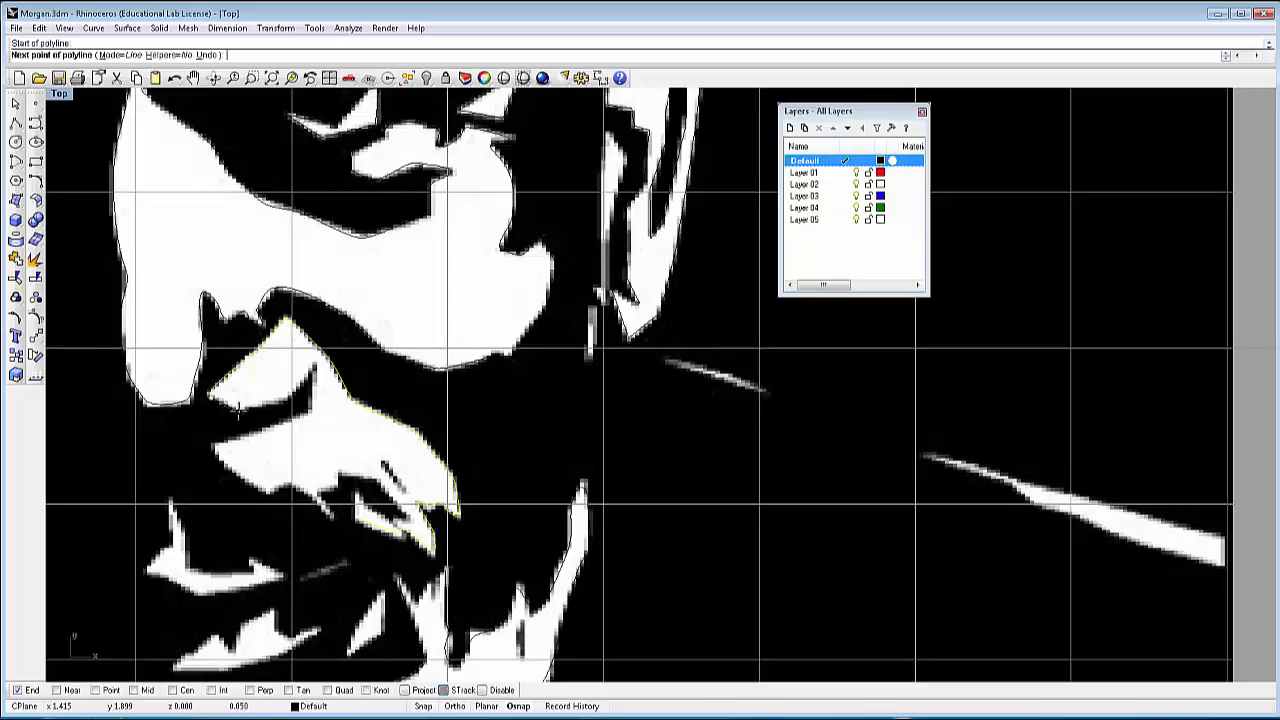
pyautogui.click(236, 408)
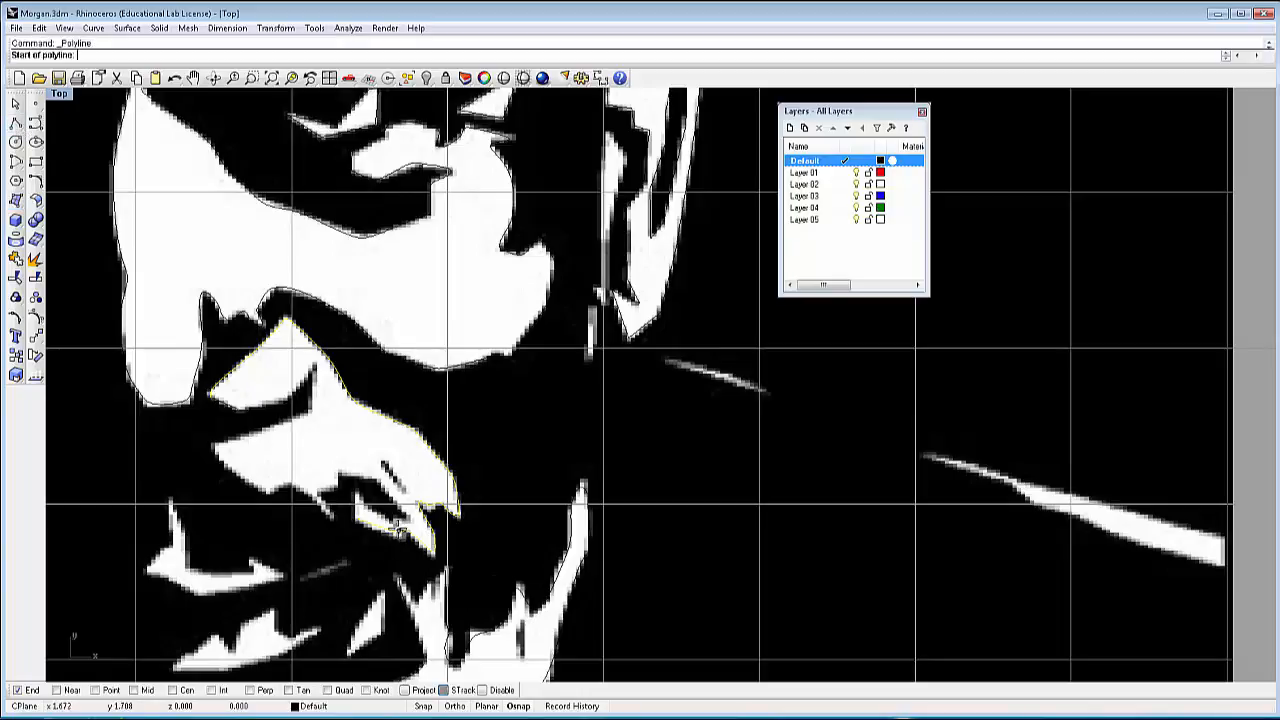
pyautogui.moveTo(392, 530)
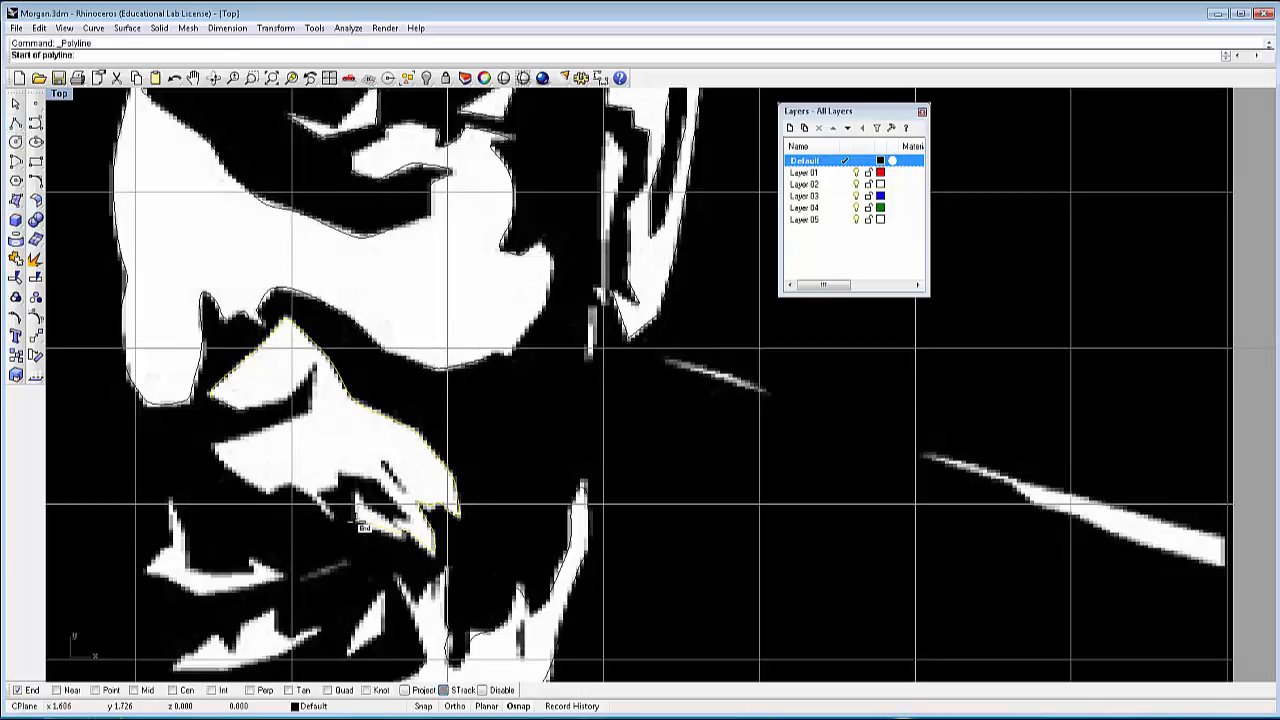
pyautogui.click(364, 528)
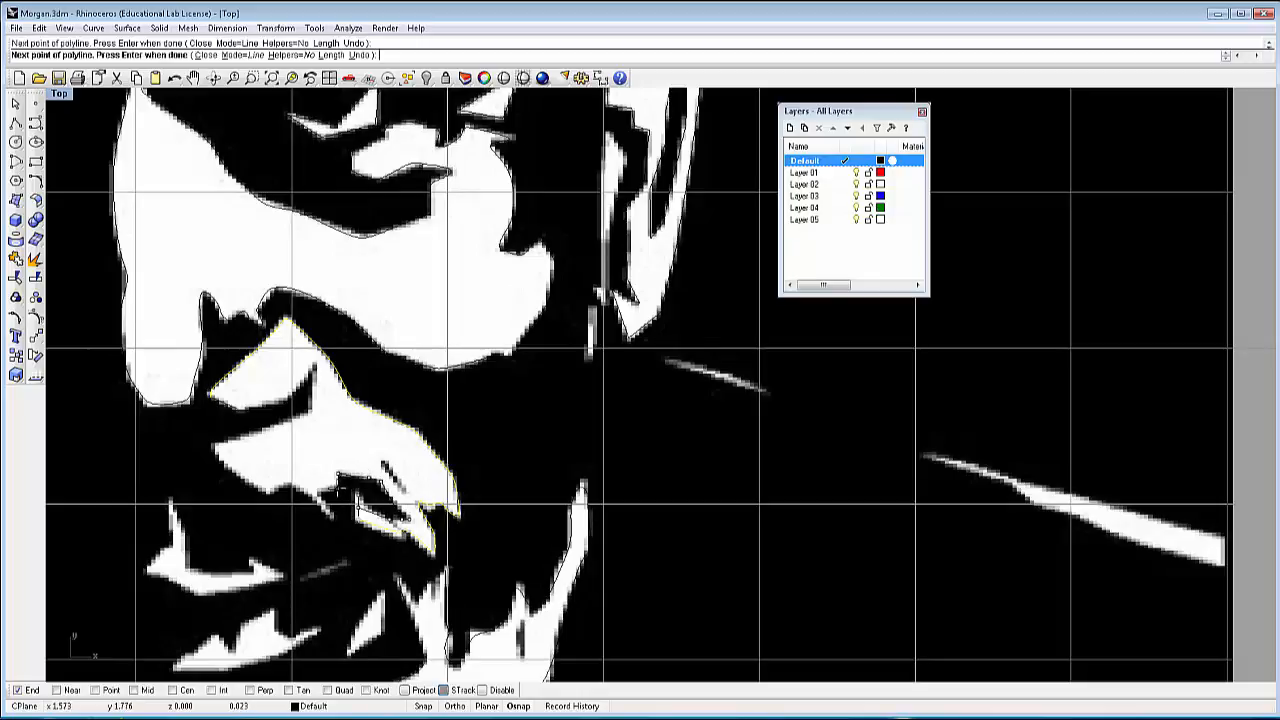
pyautogui.moveTo(330, 490)
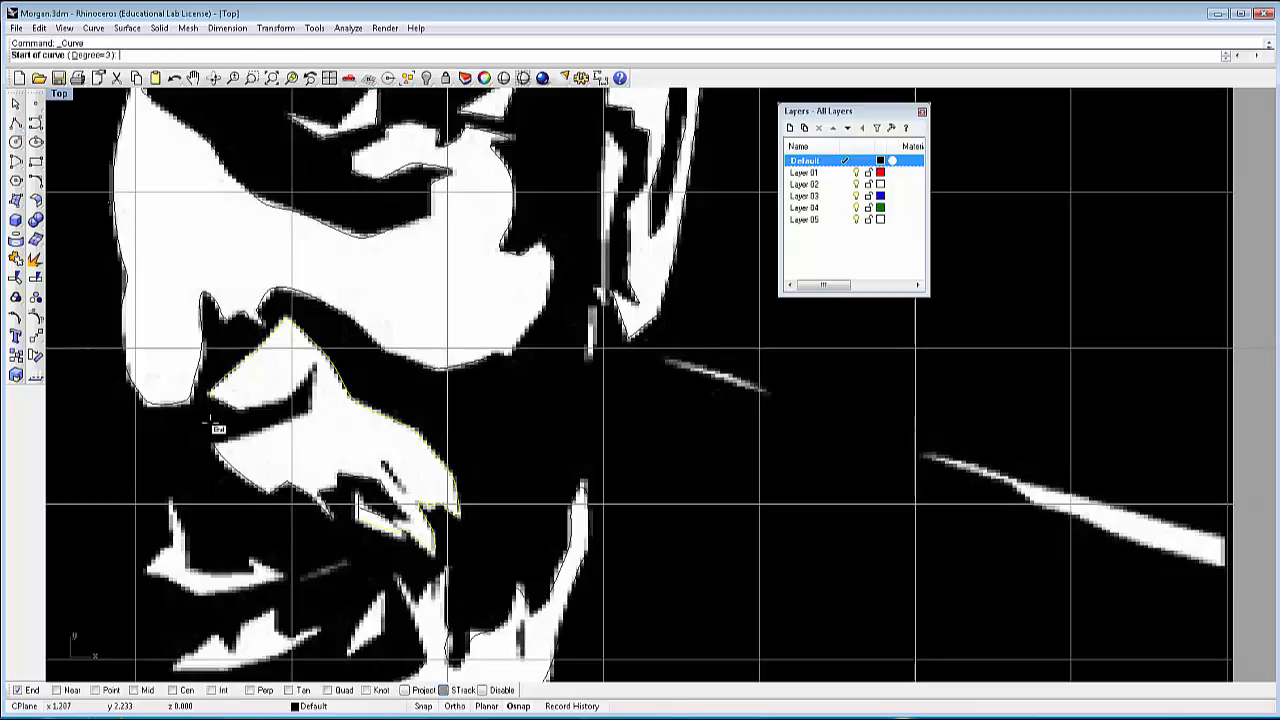
# Trace a curve along the white shape's lower edge and finish it with Enter.
pyautogui.click(310, 414)
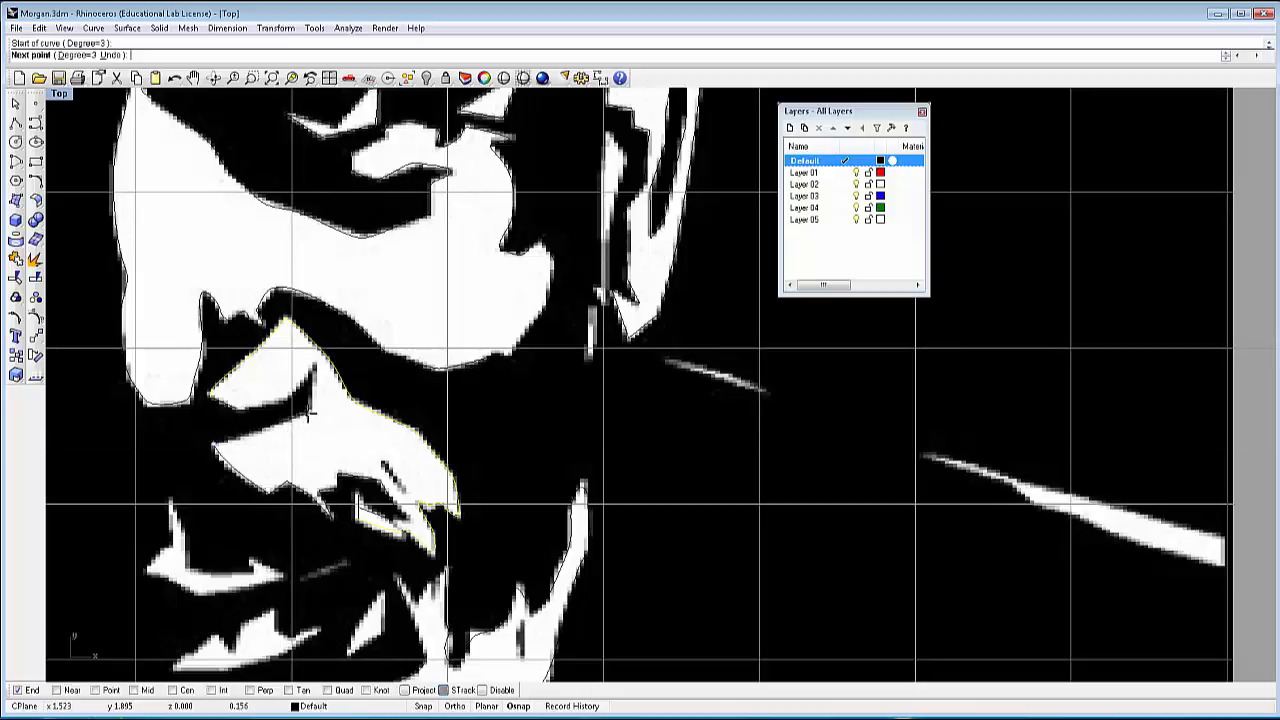
pyautogui.click(312, 410)
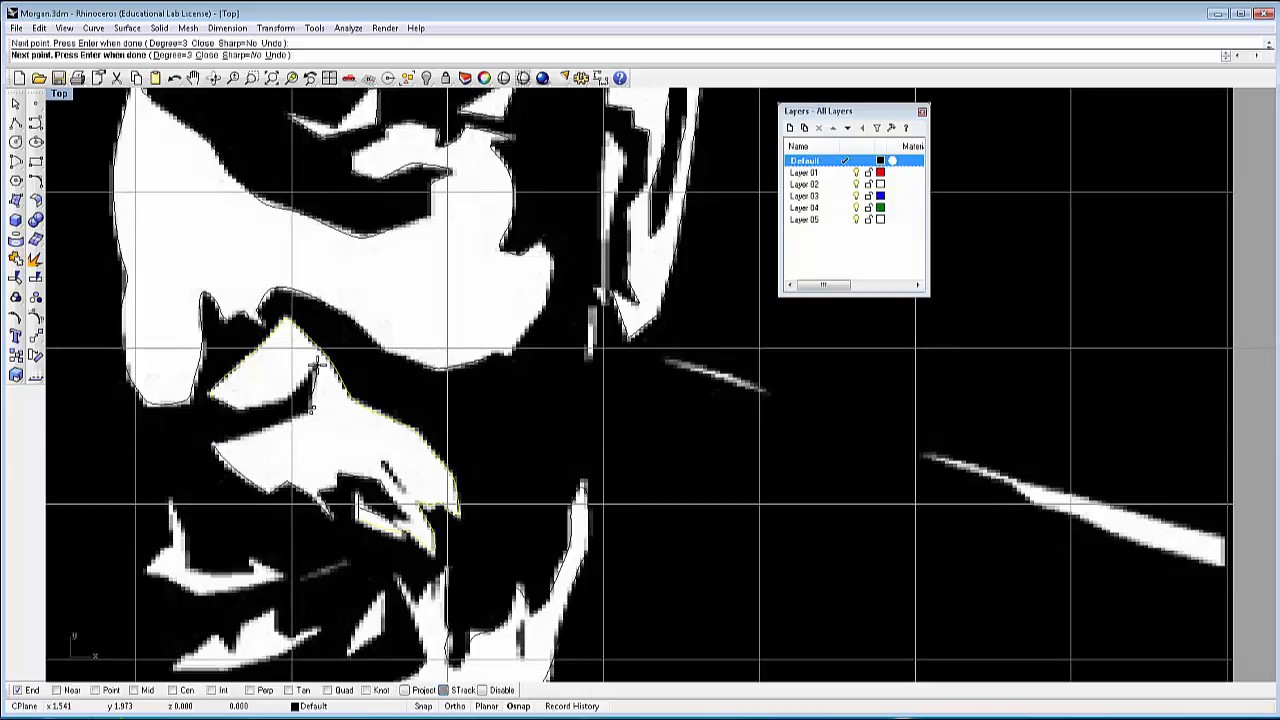
pyautogui.press('Return')
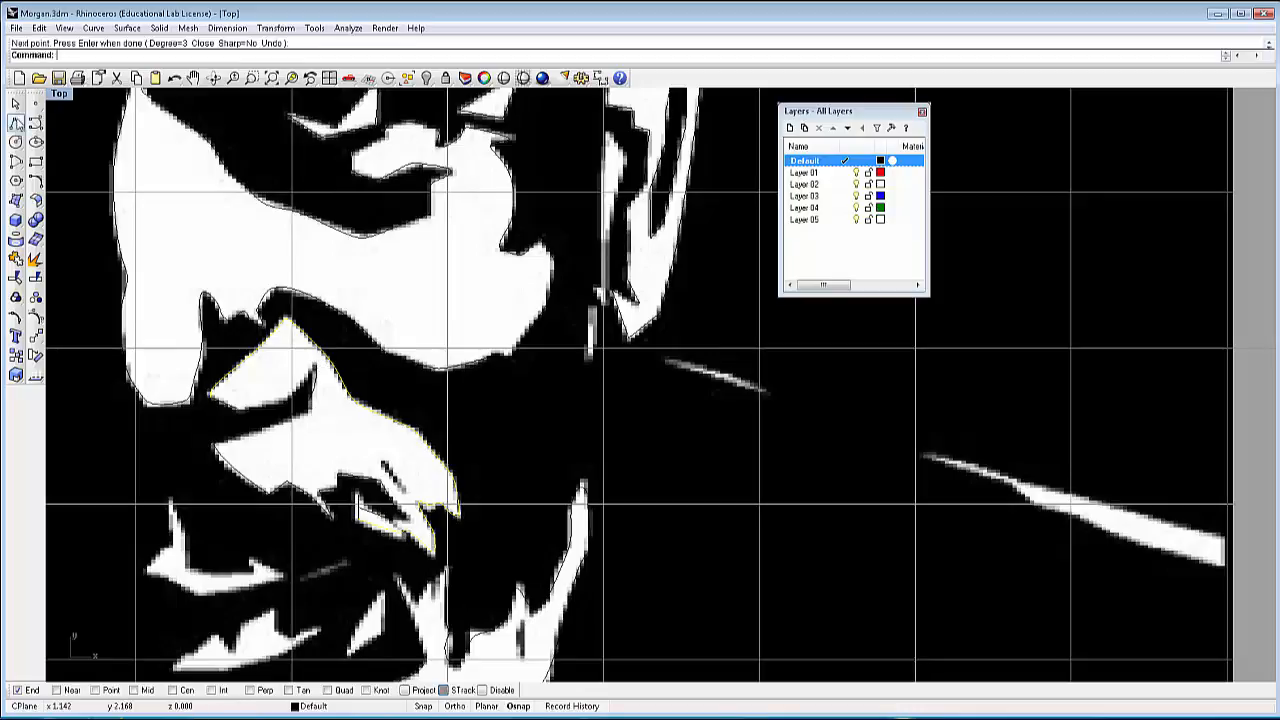
pyautogui.click(310, 370)
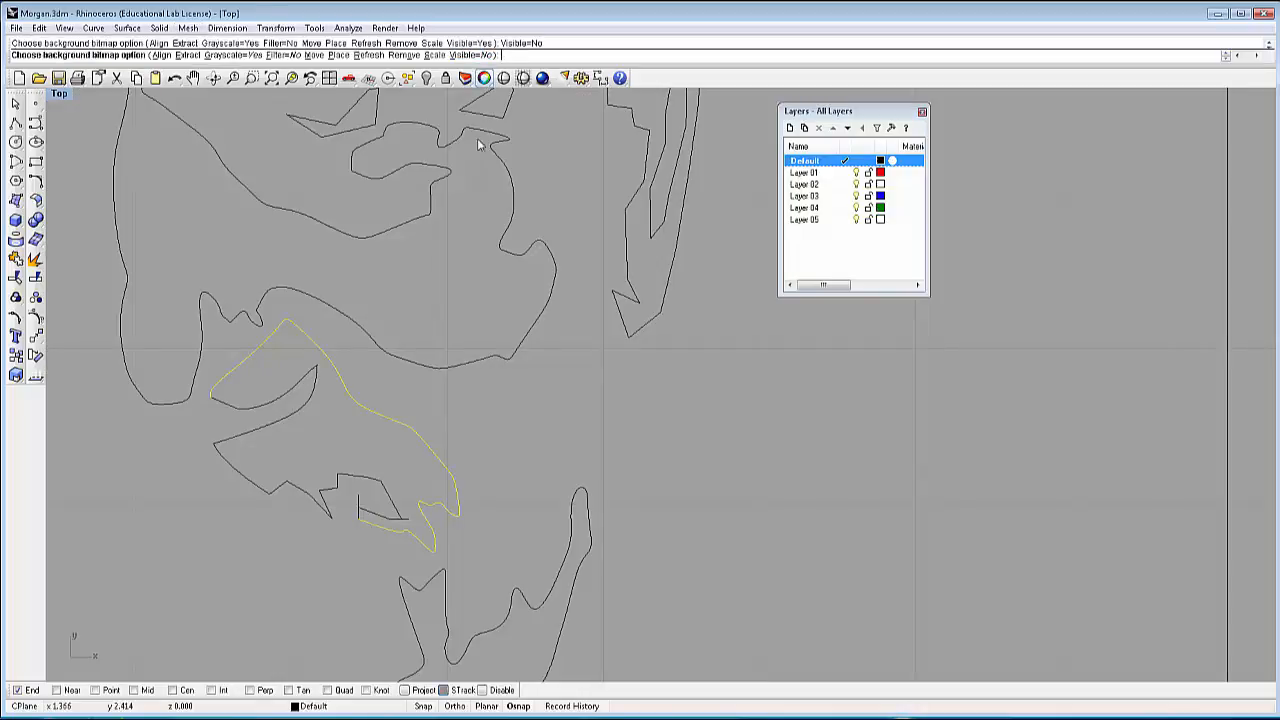
pyautogui.moveTo(388, 440)
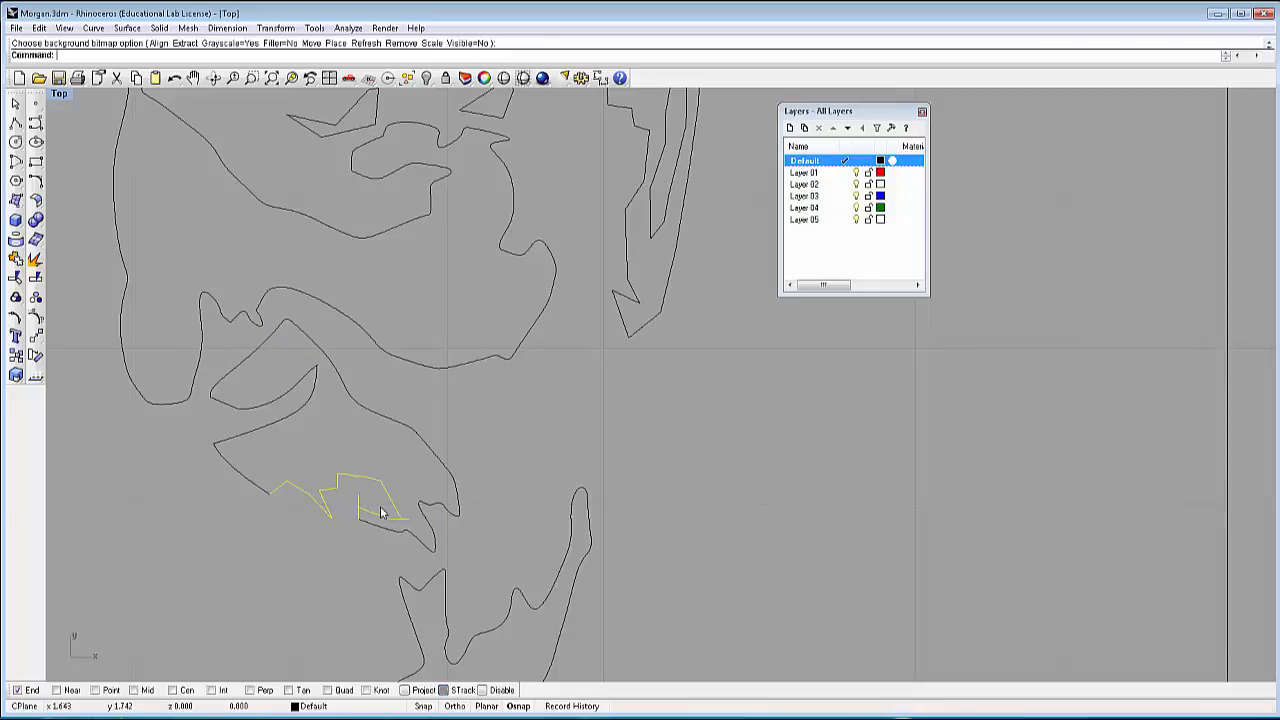
pyautogui.moveTo(402, 522)
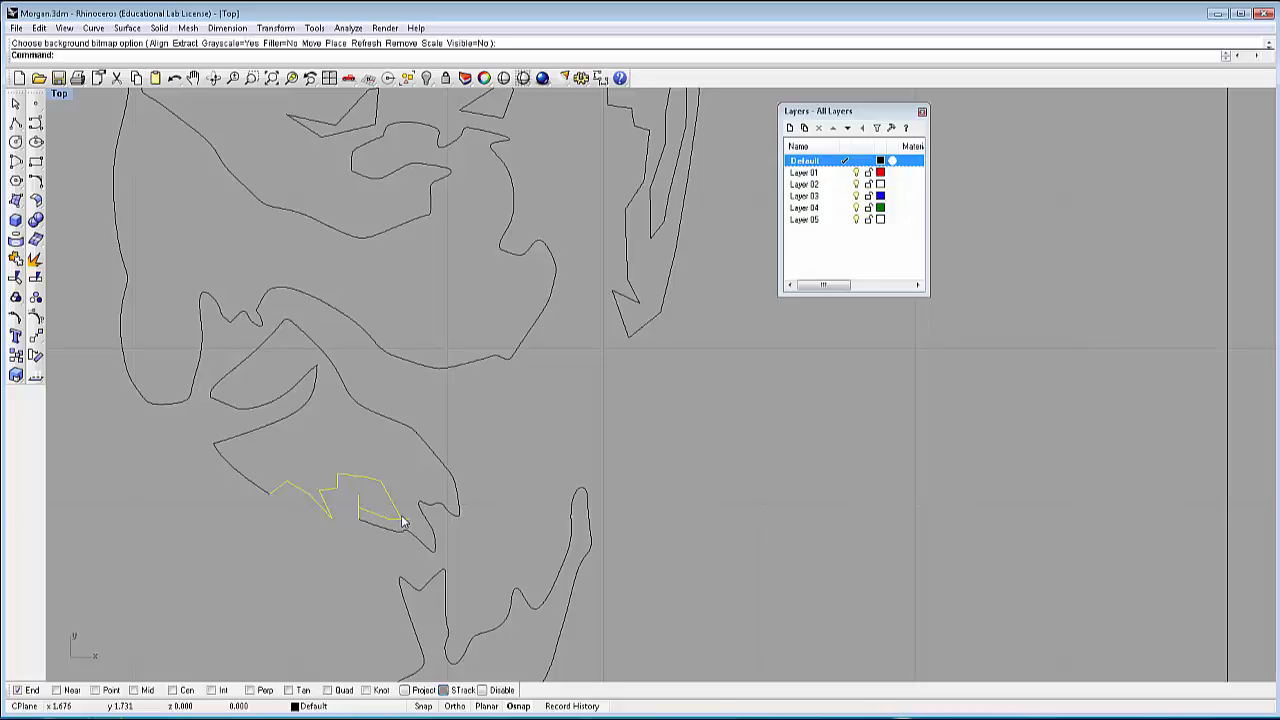
# Delete a stray element while checking the traced outlines without the photo.
pyautogui.press('Delete')
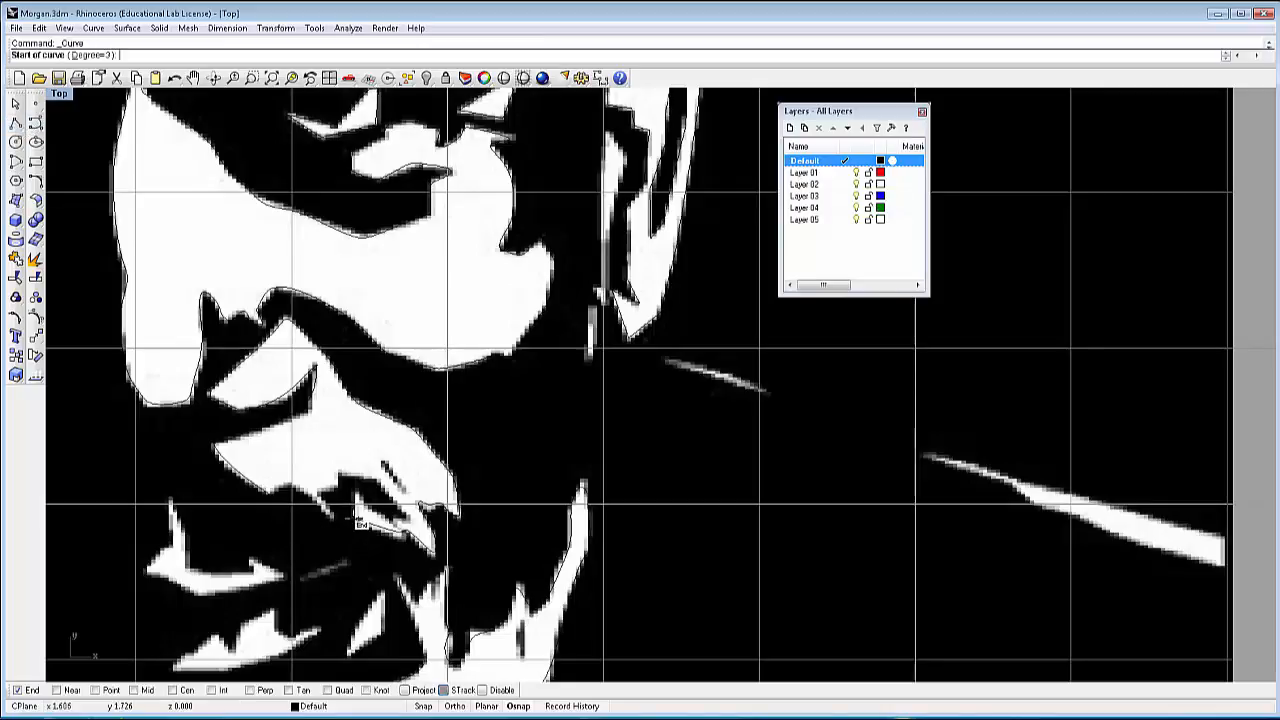
# Place the first point of a new traced curve on the lower-face white shape's edge.
pyautogui.click(360, 522)
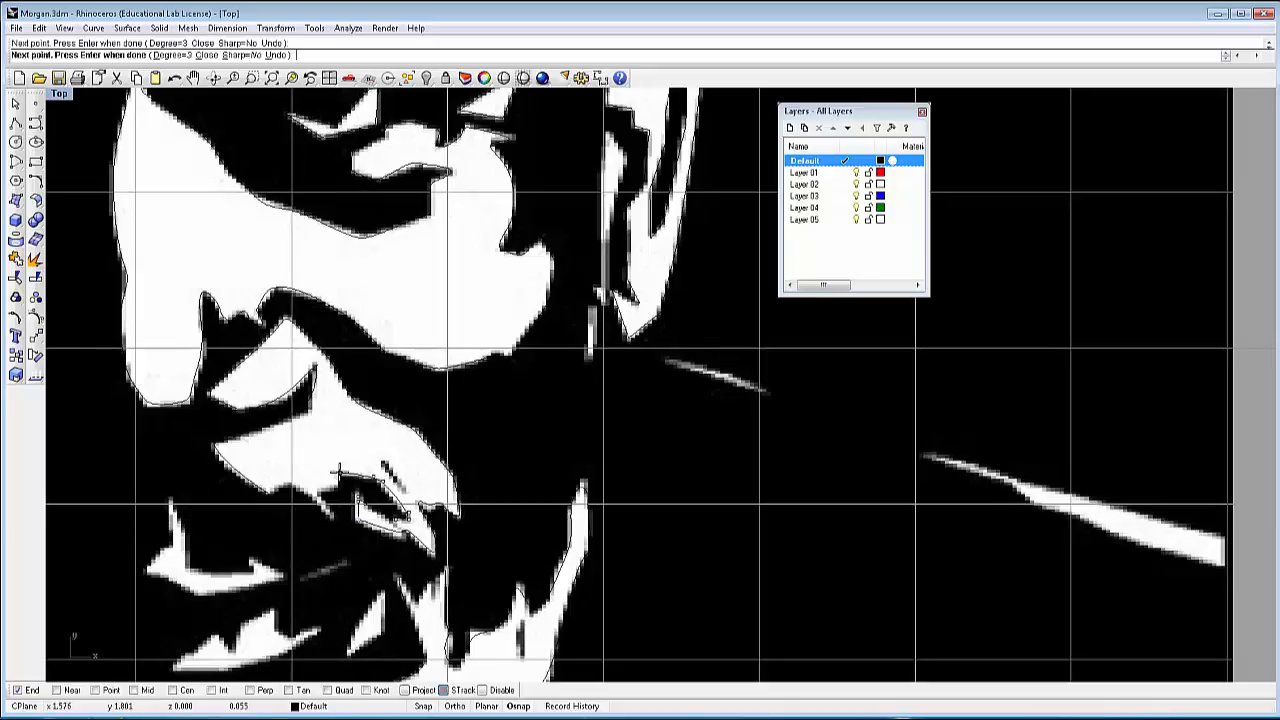
pyautogui.moveTo(330, 486)
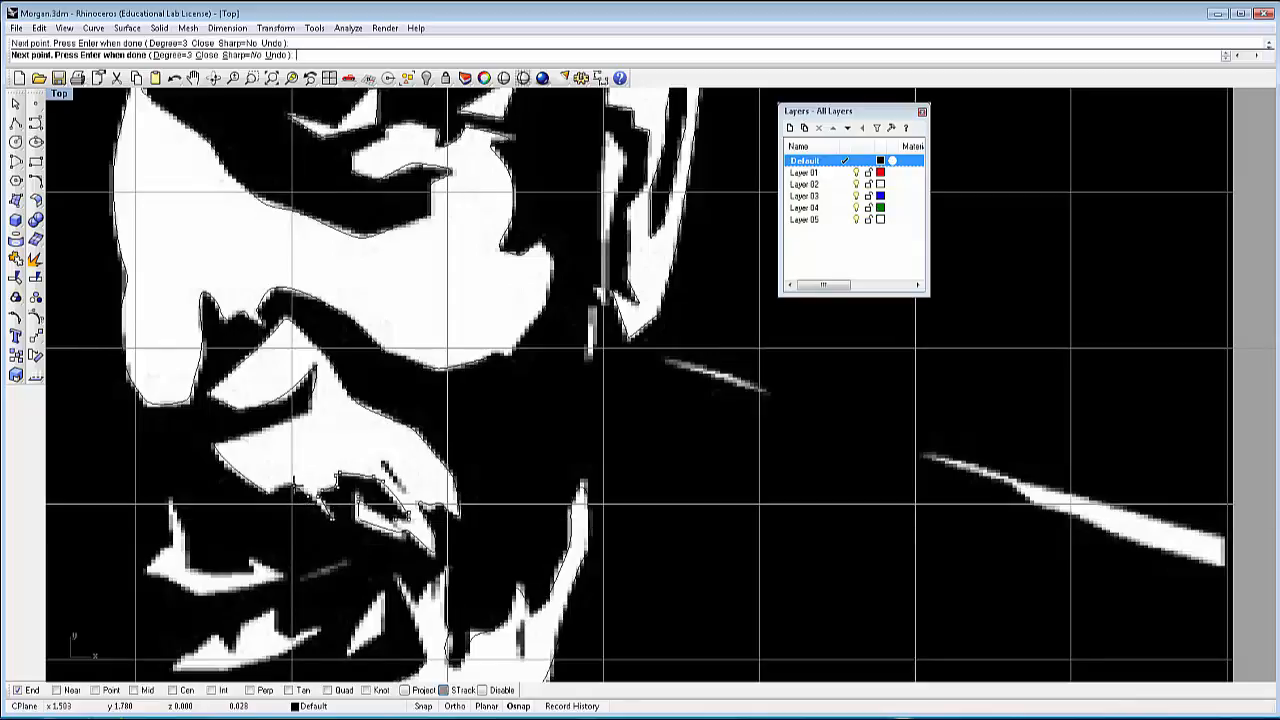
pyautogui.moveTo(284, 488)
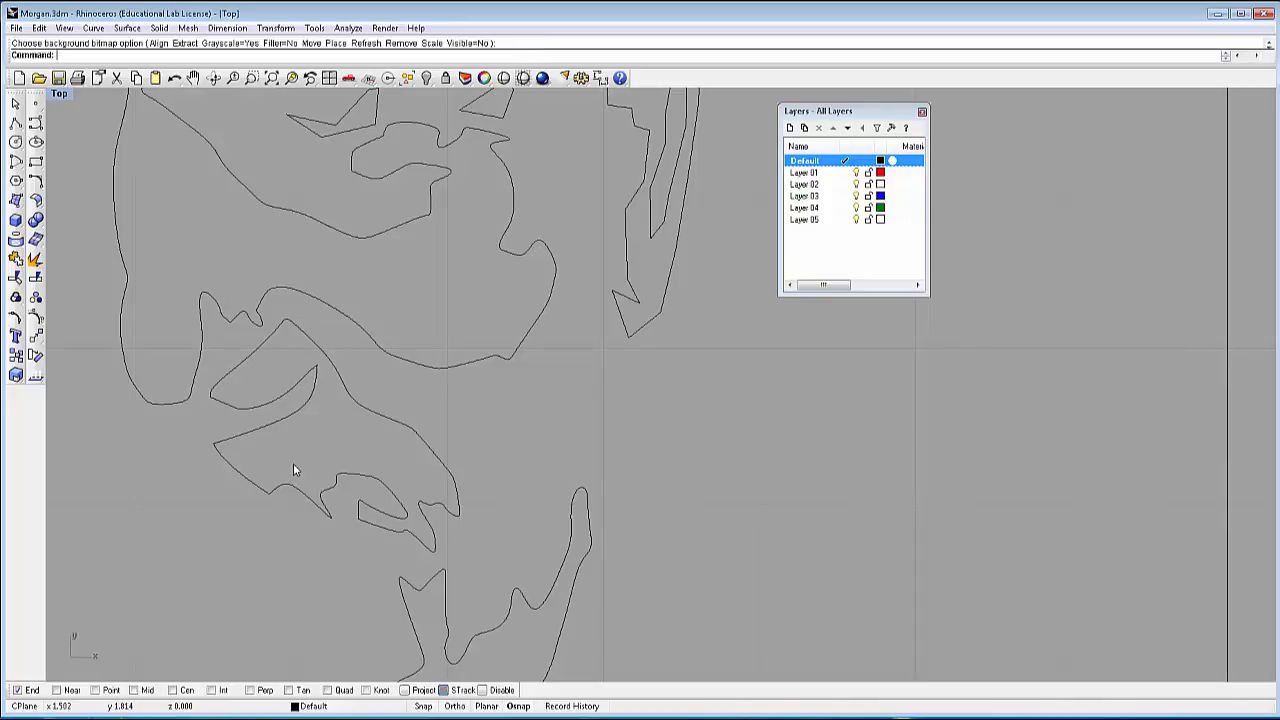
pyautogui.moveTo(224, 408)
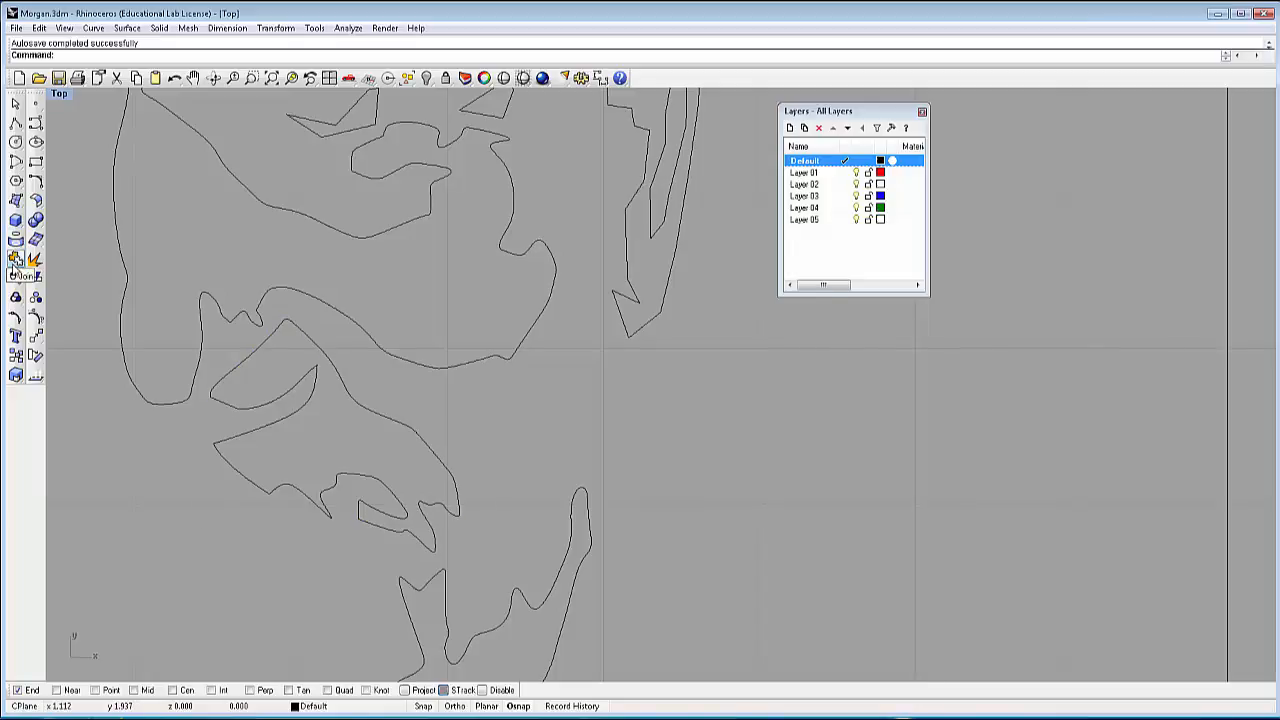
# Join the six traced pieces below the eye into one closed cheek outline.
pyautogui.write('Join')
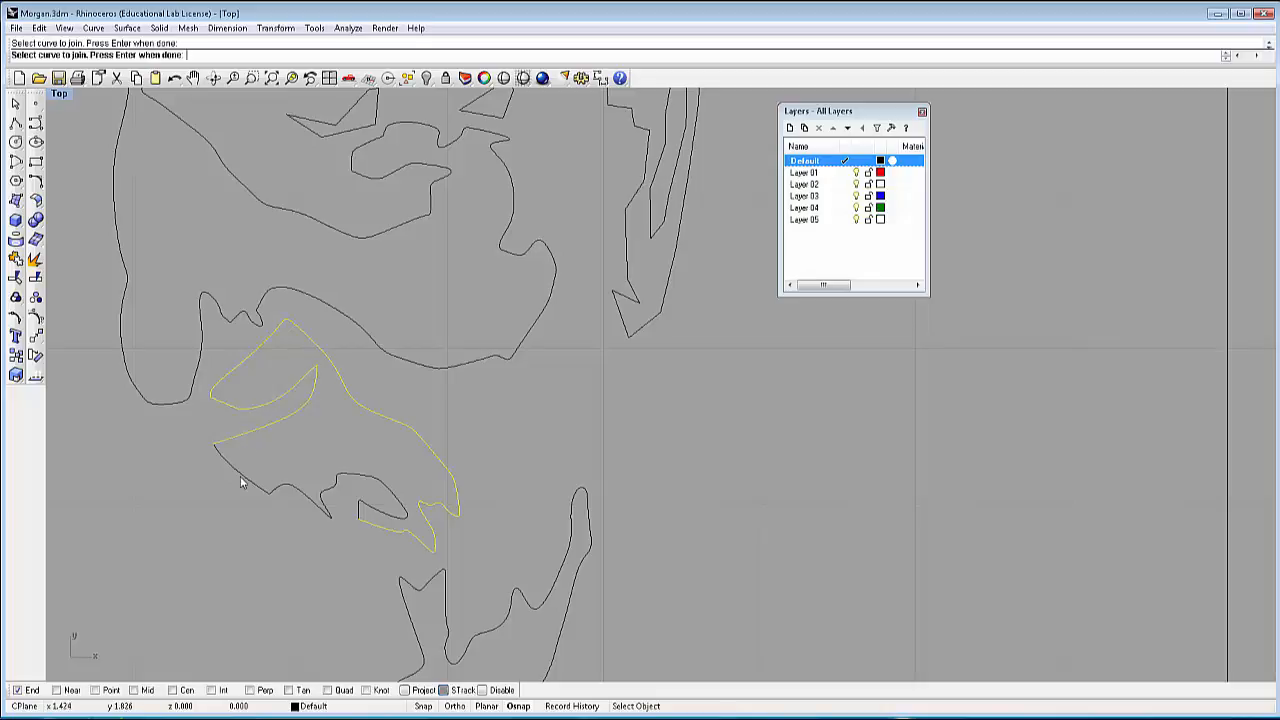
pyautogui.press('Return')
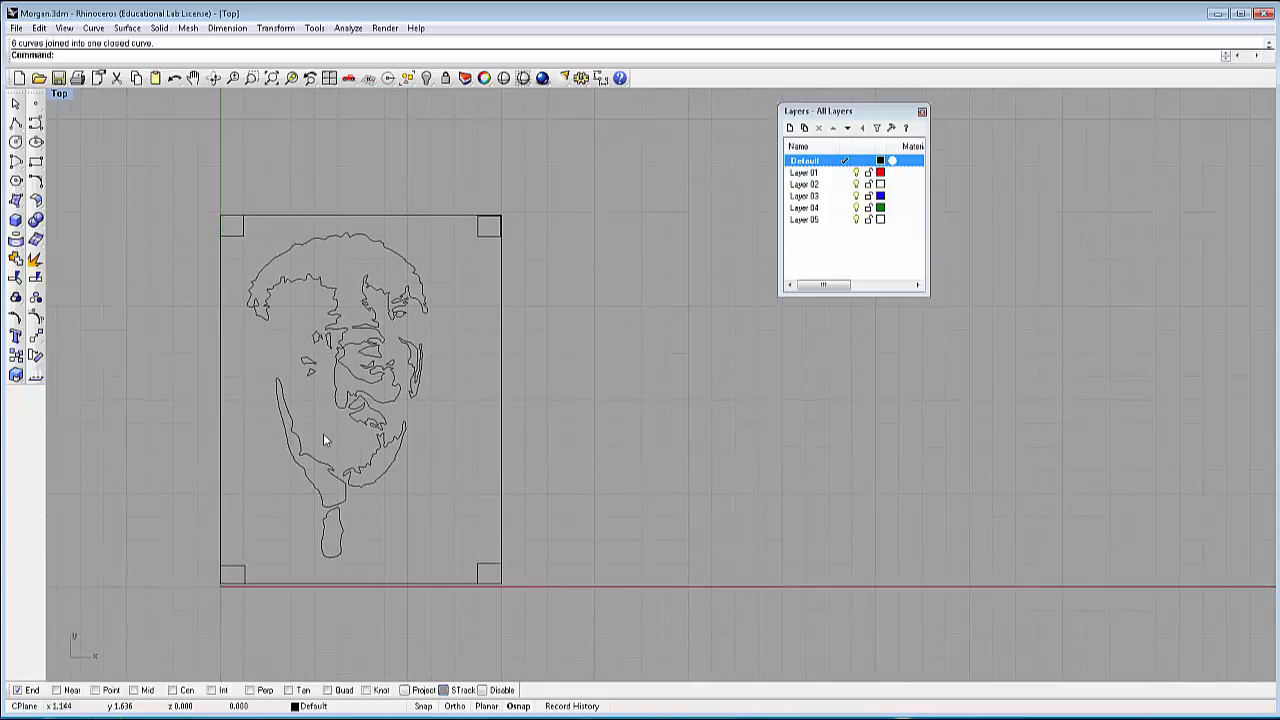
pyautogui.moveTo(350, 444)
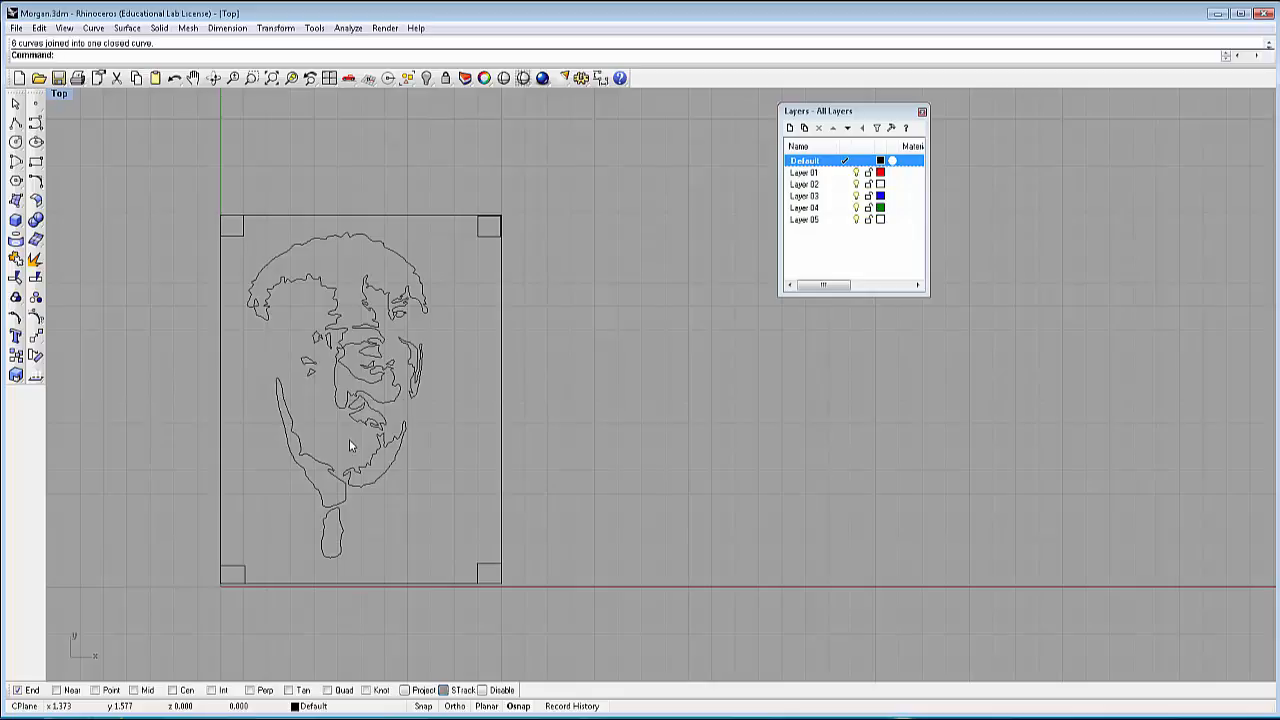
pyautogui.moveTo(348, 448)
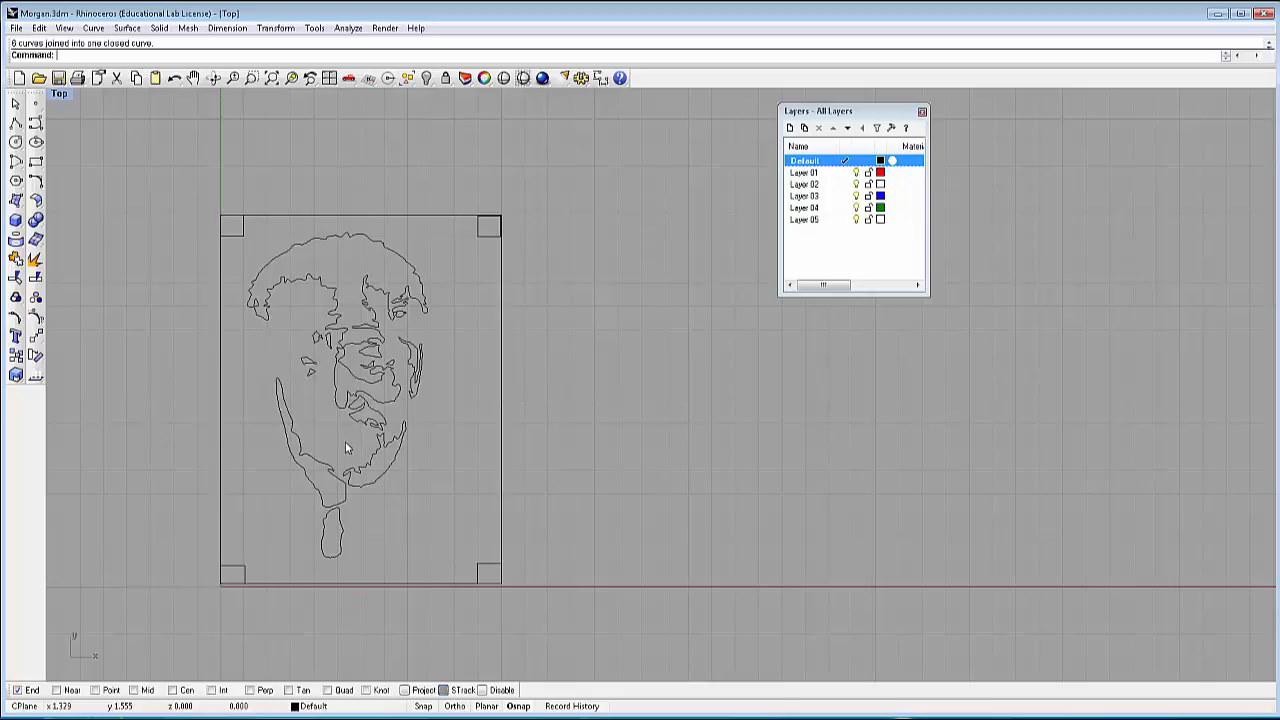
pyautogui.moveTo(348, 448)
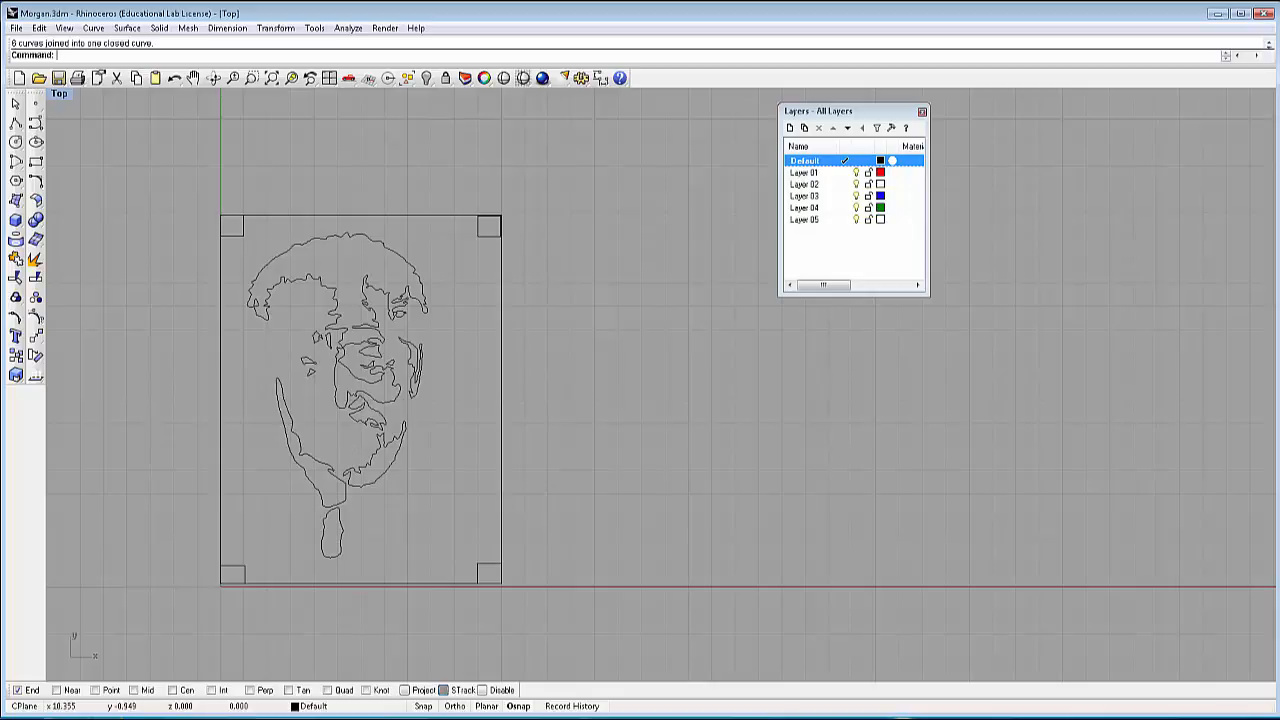